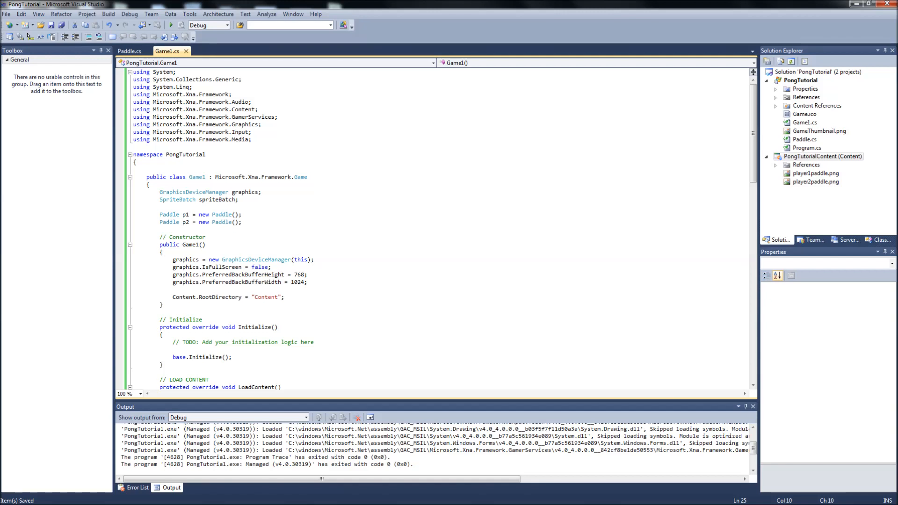
# Start debugging Game1 so the blue and red paddles appear on the CornflowerBlue background.
pyautogui.scroll(-3)
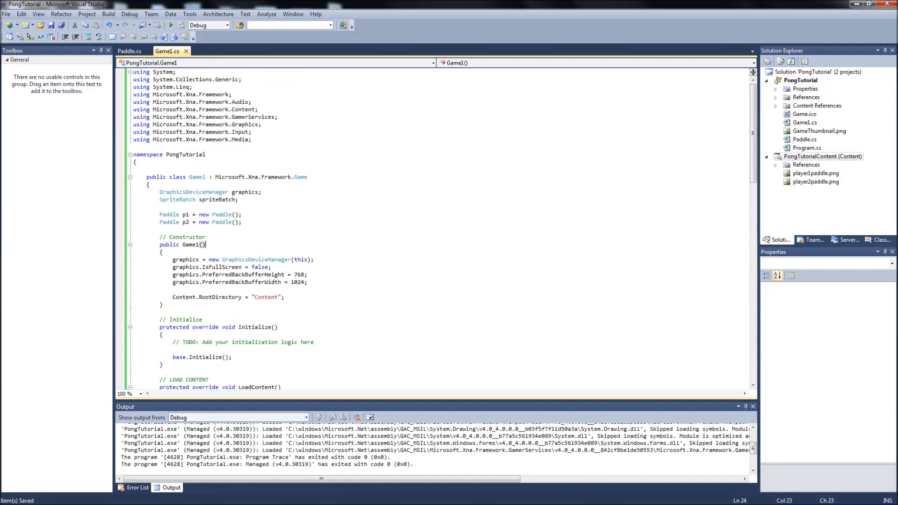
pyautogui.scroll(-3)
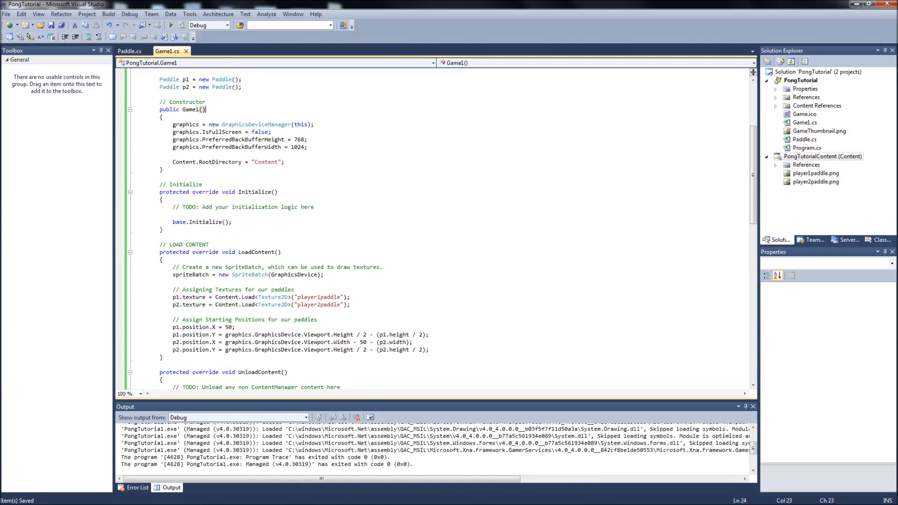
pyautogui.scroll(-3)
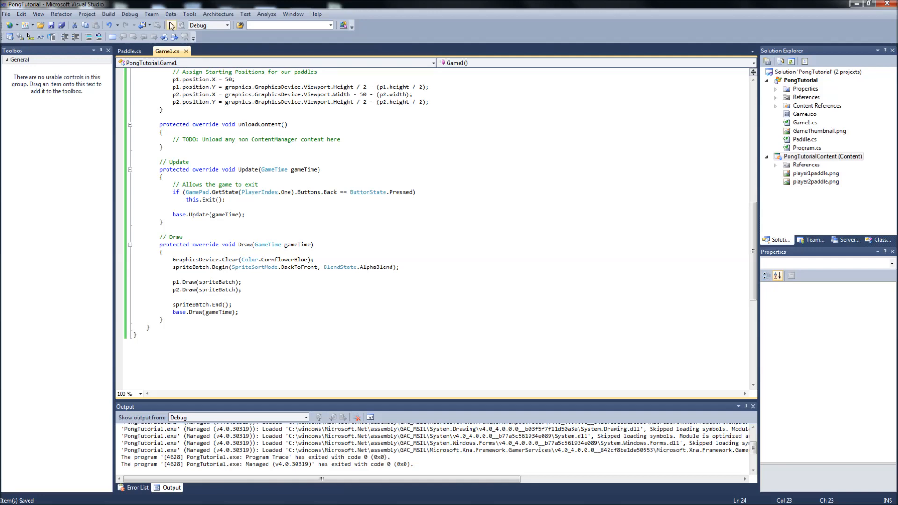
pyautogui.click(171, 25)
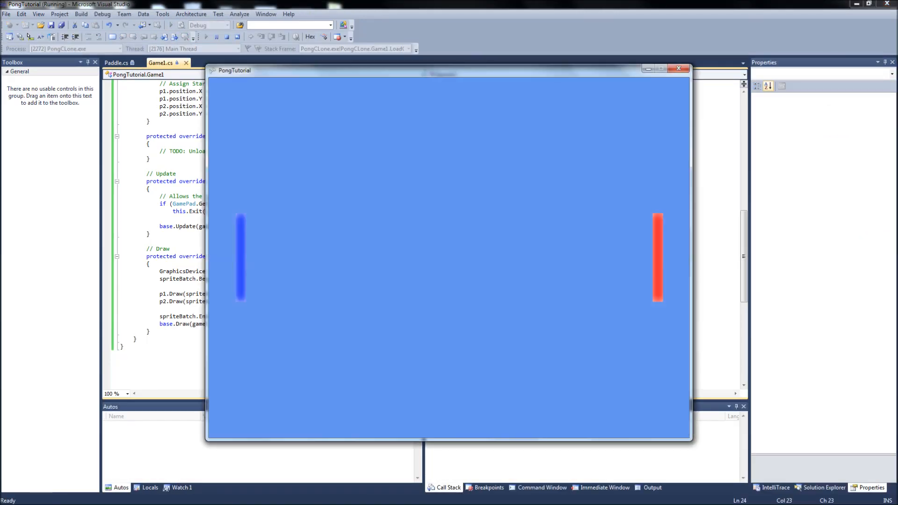
pyautogui.moveTo(331, 62)
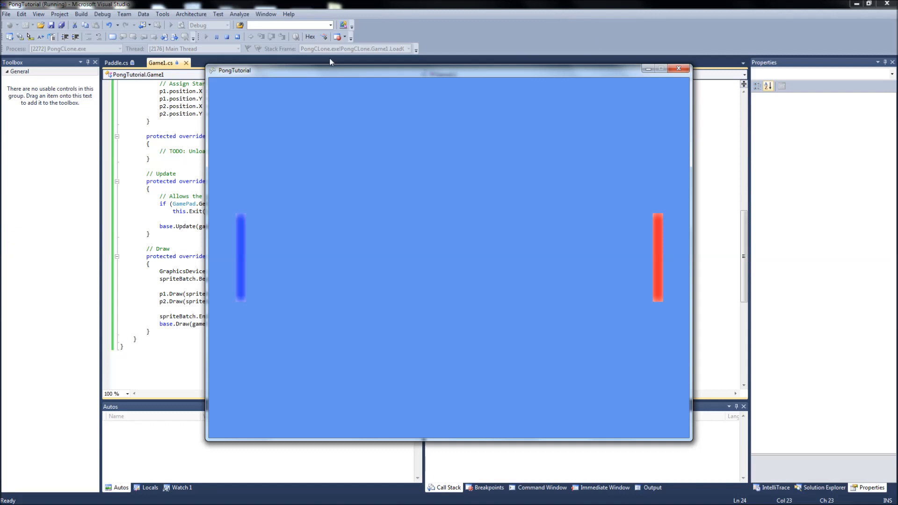
pyautogui.moveTo(679, 69)
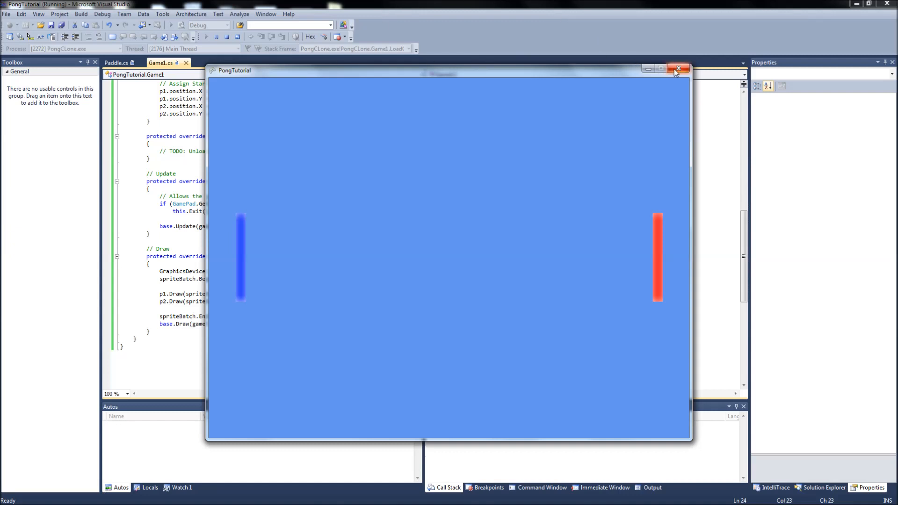
# Replace Color.CornflowerBlue with Color.Black in Draw and build the solution.
pyautogui.click(678, 70)
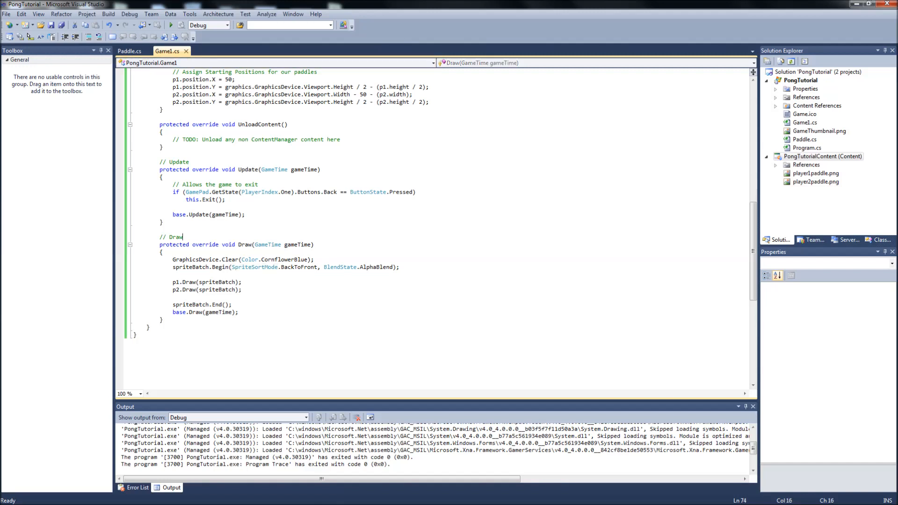
pyautogui.moveTo(292, 260)
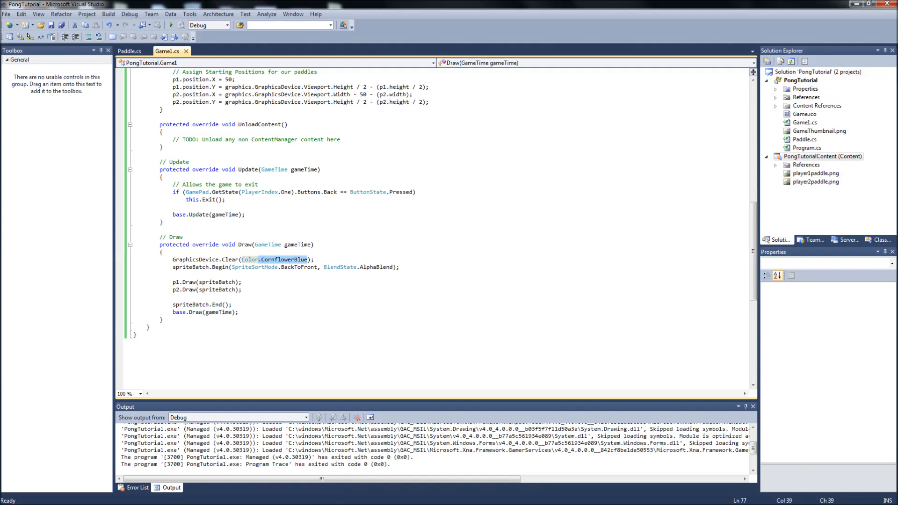
pyautogui.write('Black')
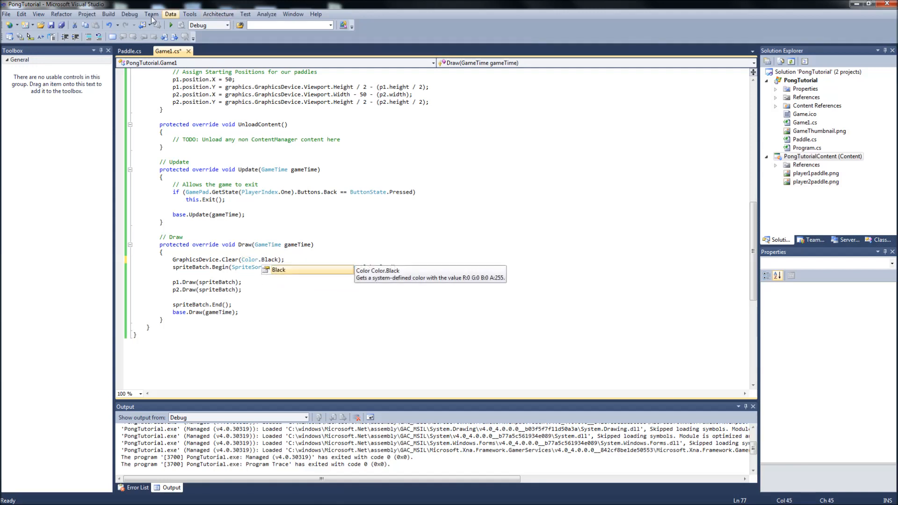
pyautogui.click(108, 14)
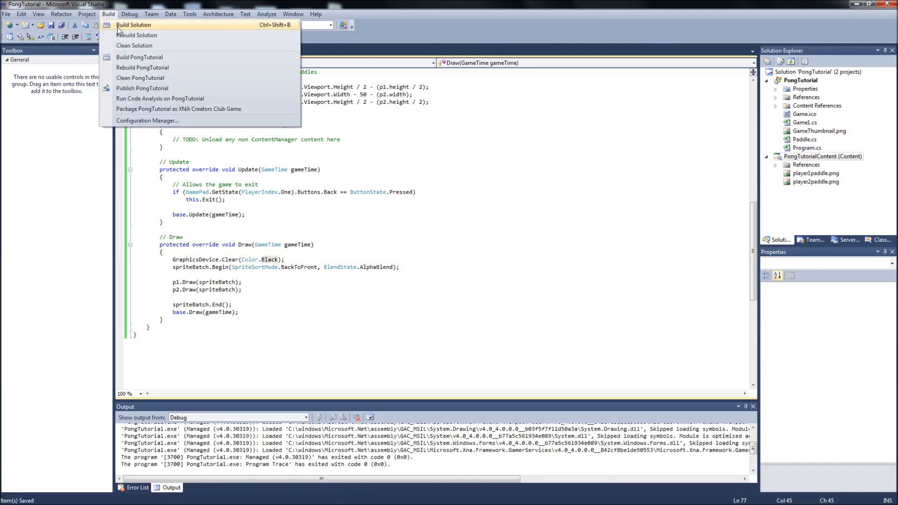
pyautogui.click(135, 24)
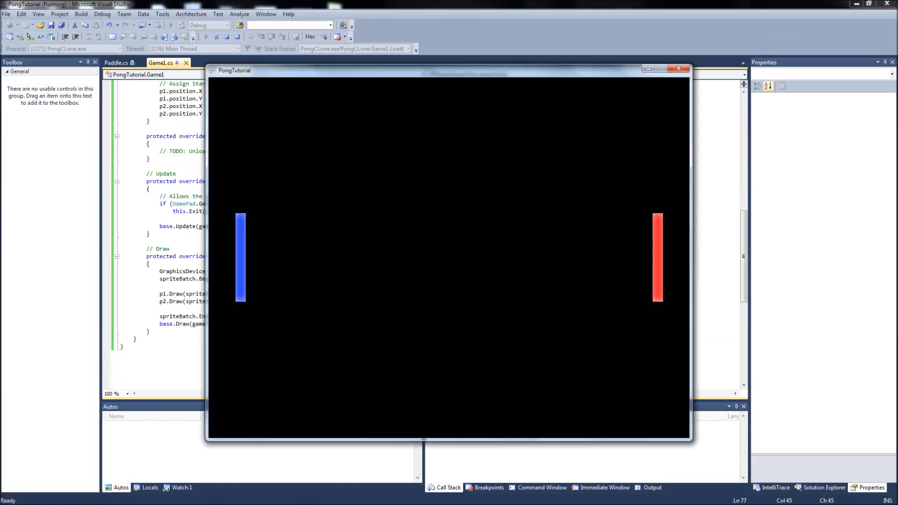
pyautogui.moveTo(291, 69)
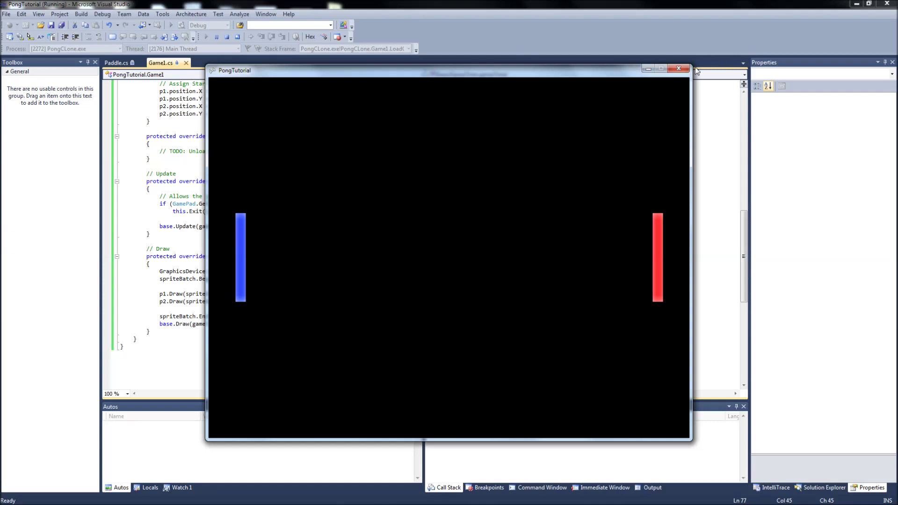
pyautogui.moveTo(678, 70)
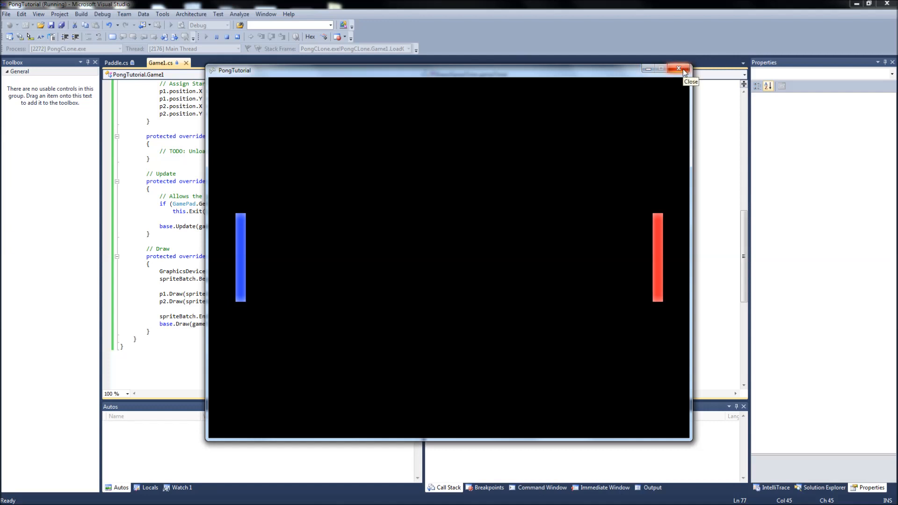
# Close the black-background game window and return to the Game1.cs editor.
pyautogui.click(676, 70)
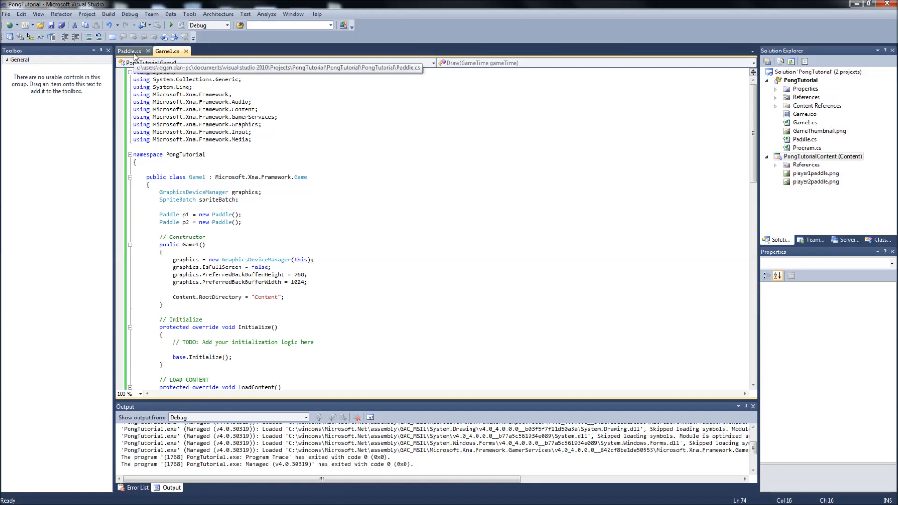
# In Paddle.cs Update, add the comment '// Keep paddles from going off screen'.
pyautogui.click(132, 51)
pyautogui.write('public void Update(')
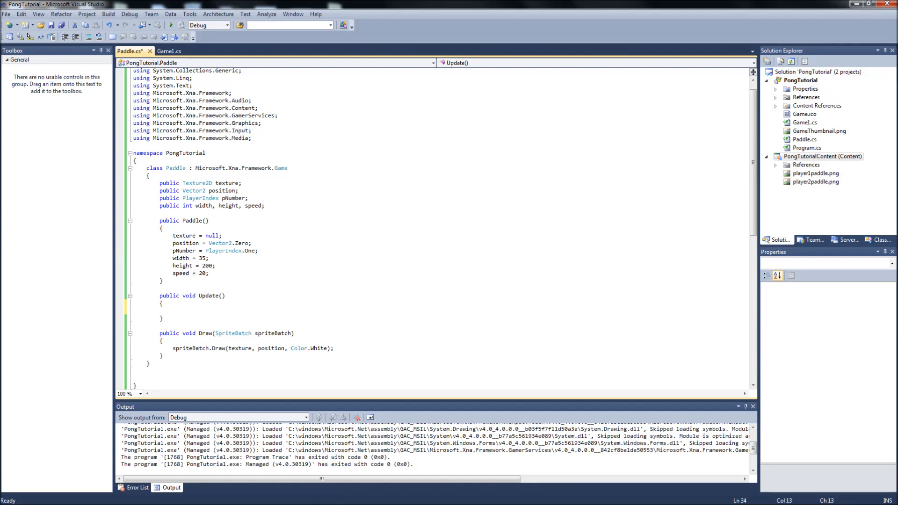
pyautogui.write('//')
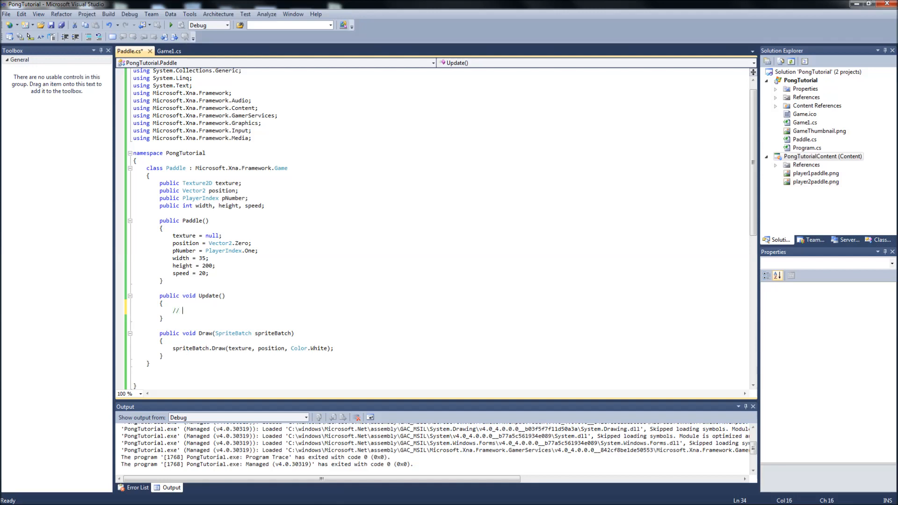
pyautogui.write('Keep paddle')
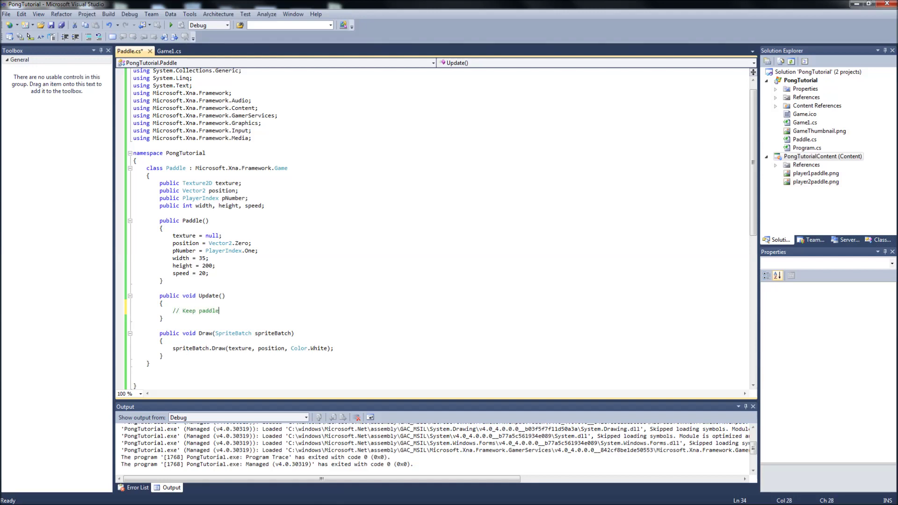
pyautogui.write('s from going off screen')
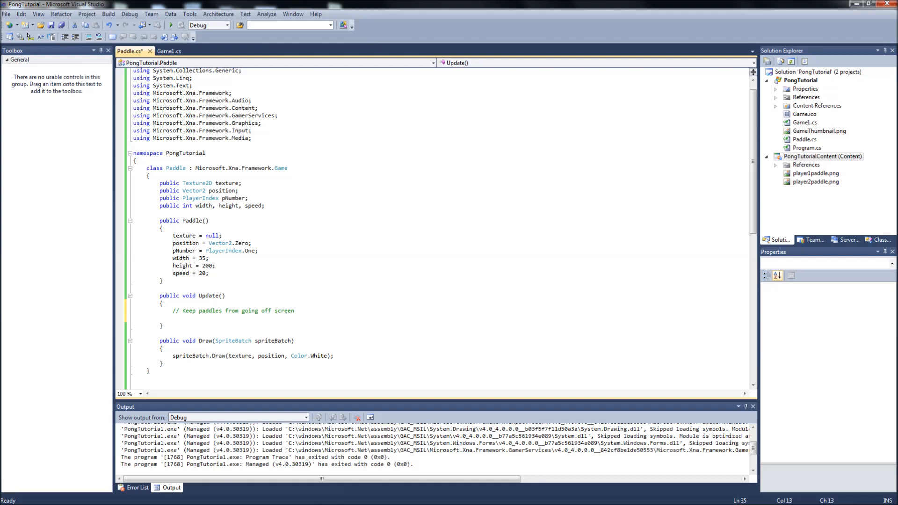
# Add 'if (position.Y <= 25) position.Y = 25;' to clamp the paddle at the top.
pyautogui.write('if(')
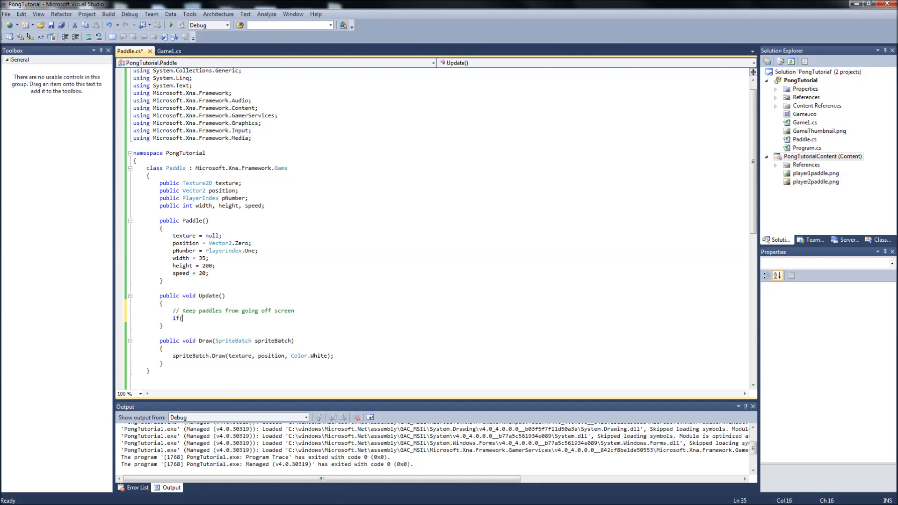
pyautogui.write('position.Y')
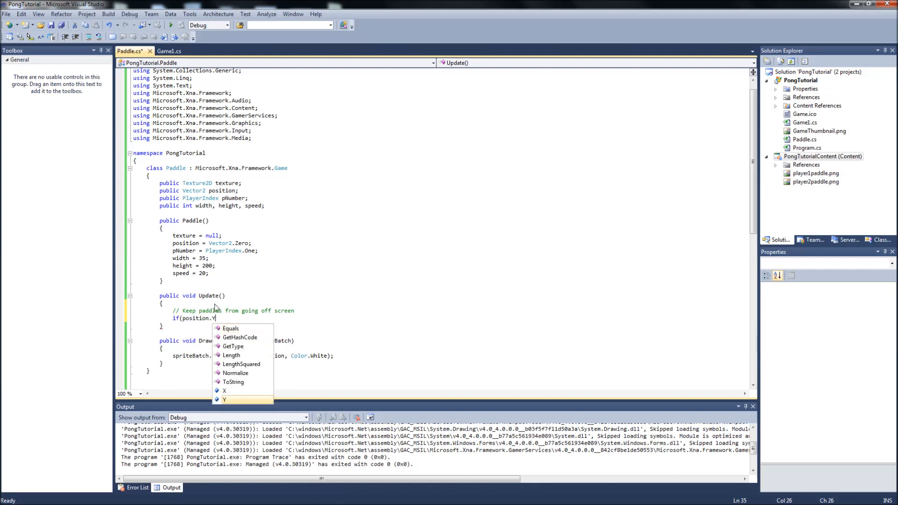
pyautogui.write('<')
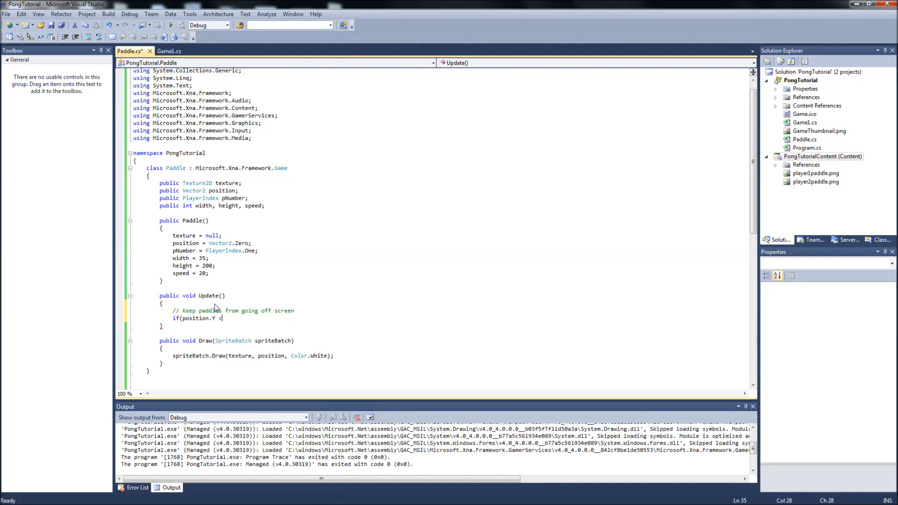
pyautogui.write('=')
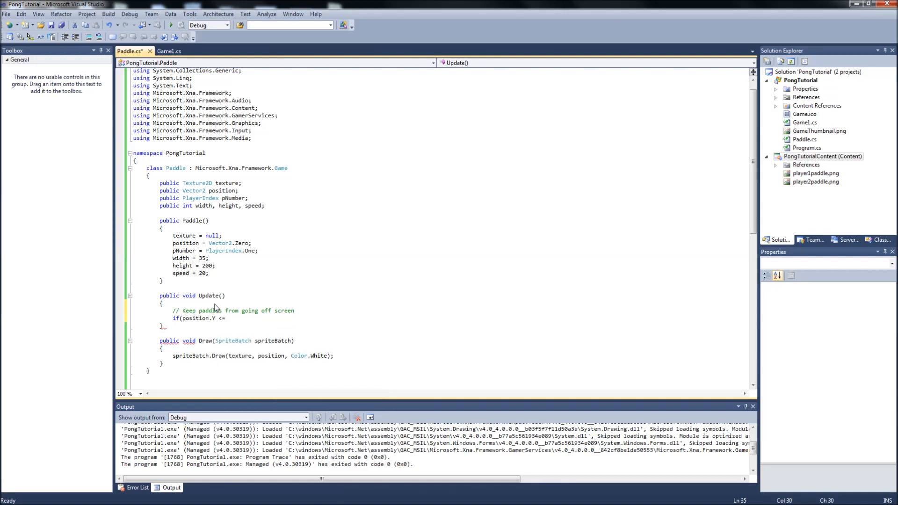
pyautogui.write('25')
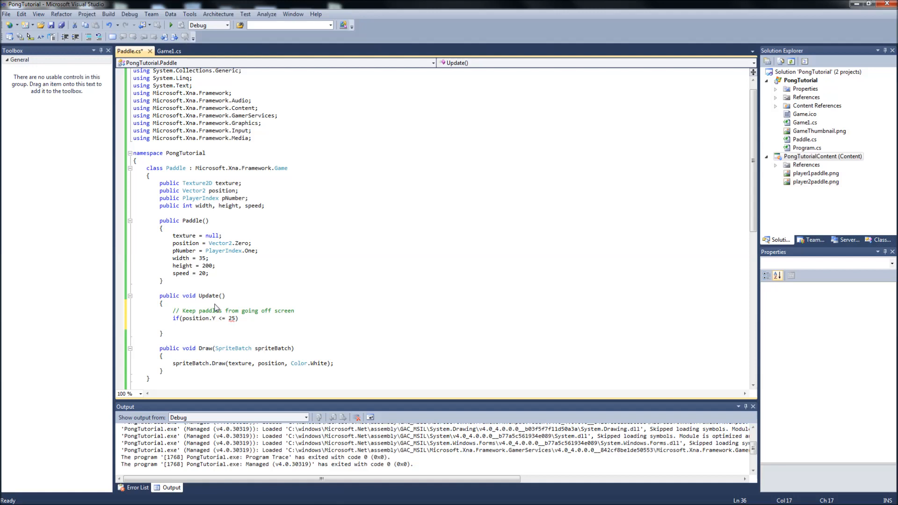
pyautogui.write('position.Y')
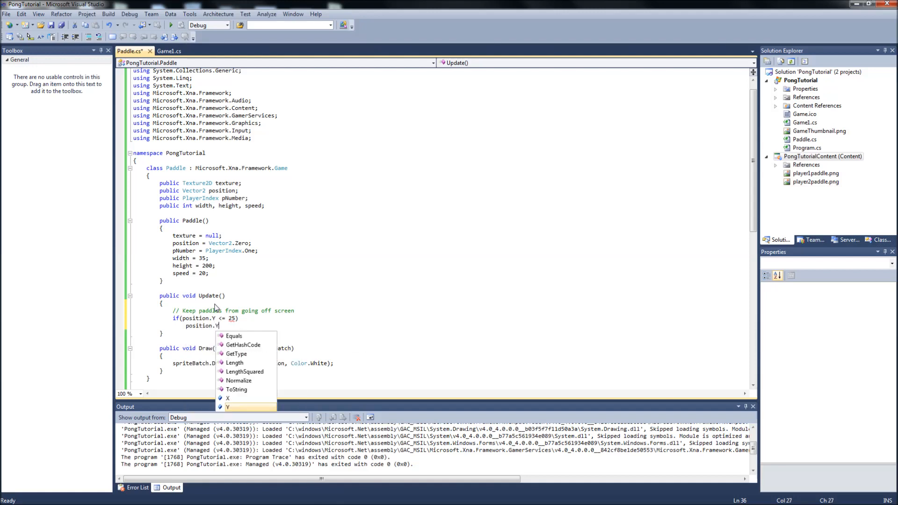
pyautogui.write('=')
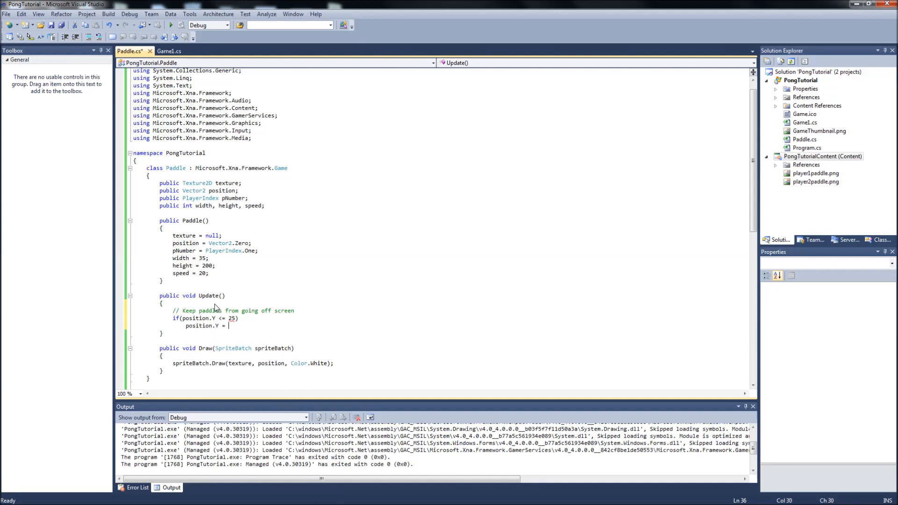
pyautogui.write('25;')
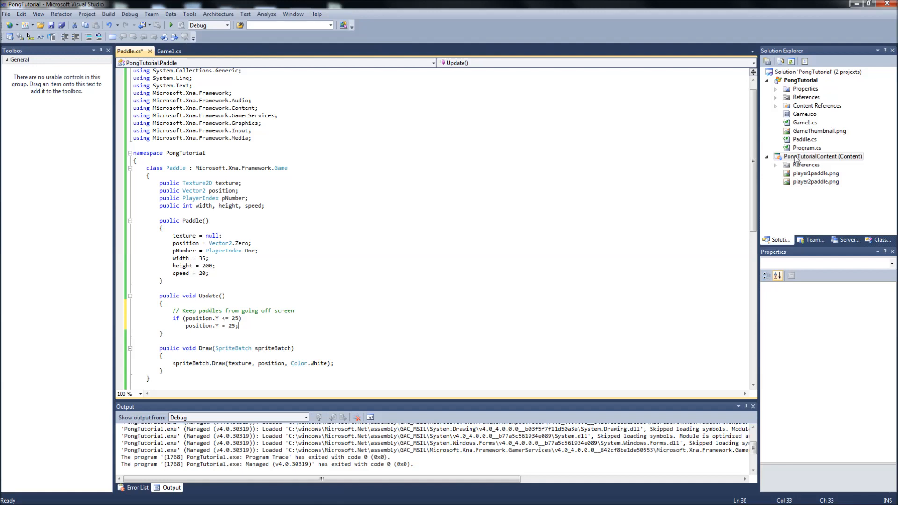
# Add existing items topbumper.png and bottombumper.png to the PongTutorialContent project.
pyautogui.rightClick(824, 156)
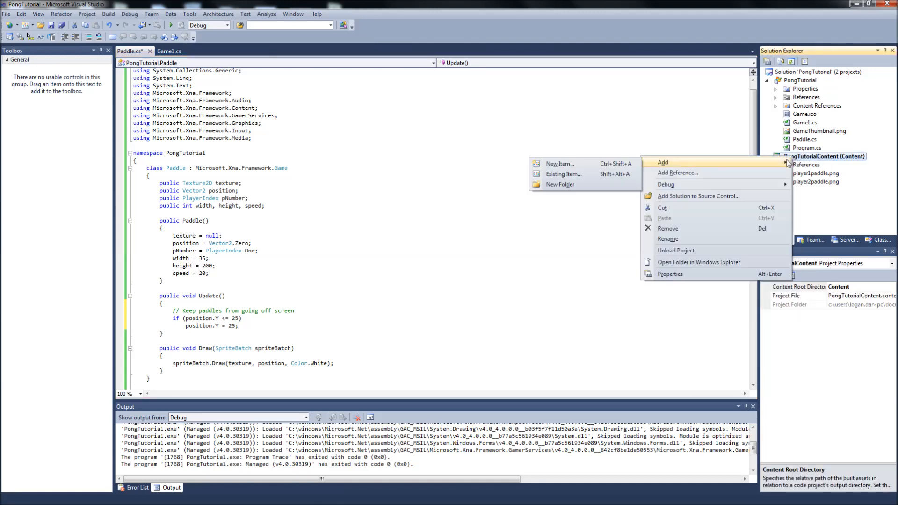
pyautogui.moveTo(581, 172)
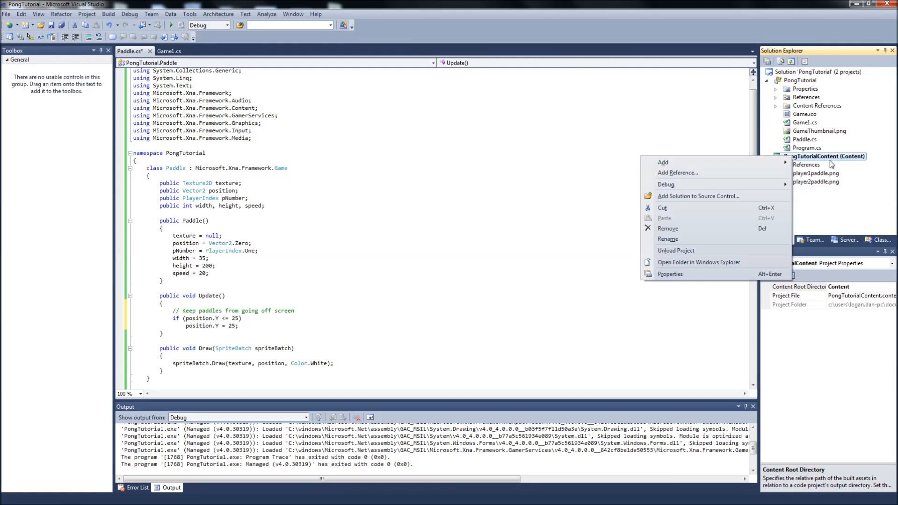
pyautogui.moveTo(680, 163)
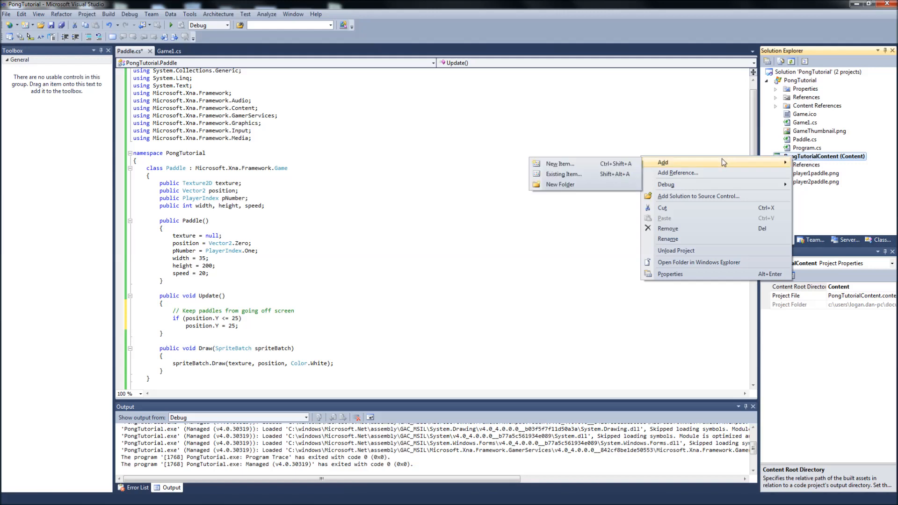
pyautogui.click(564, 174)
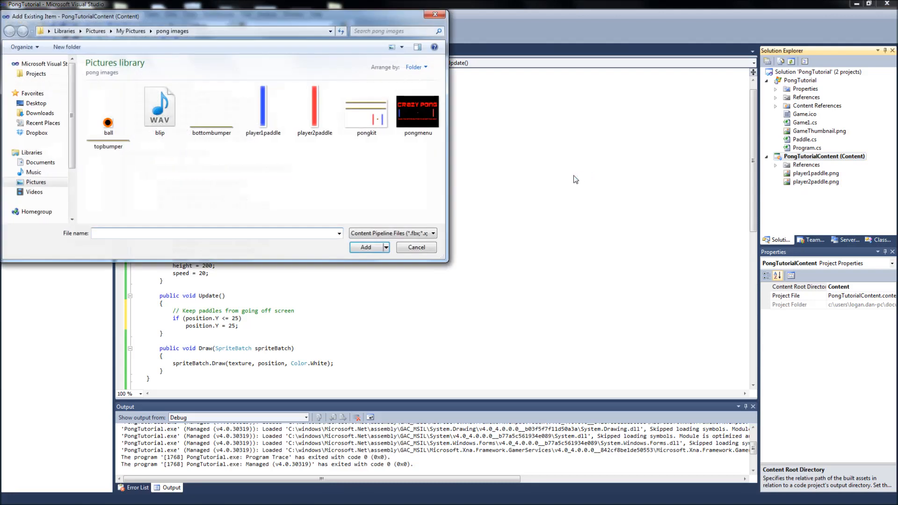
pyautogui.click(211, 105)
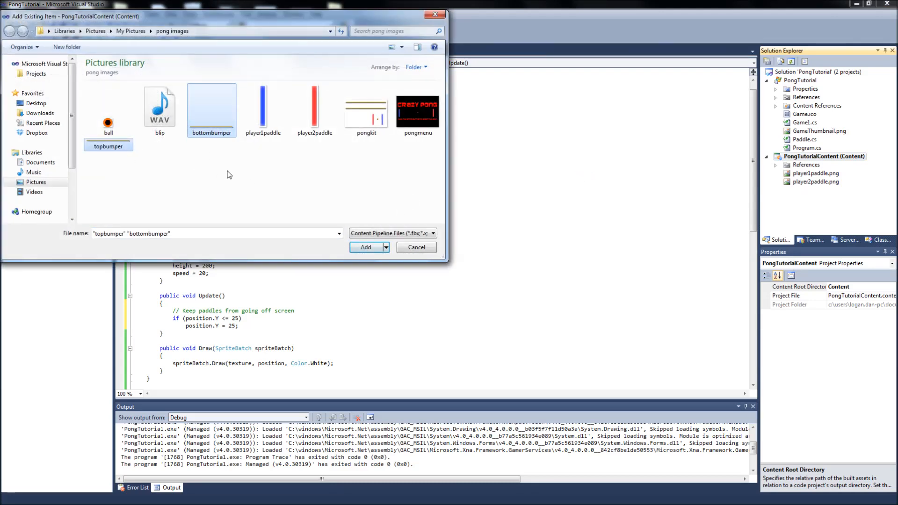
pyautogui.click(366, 247)
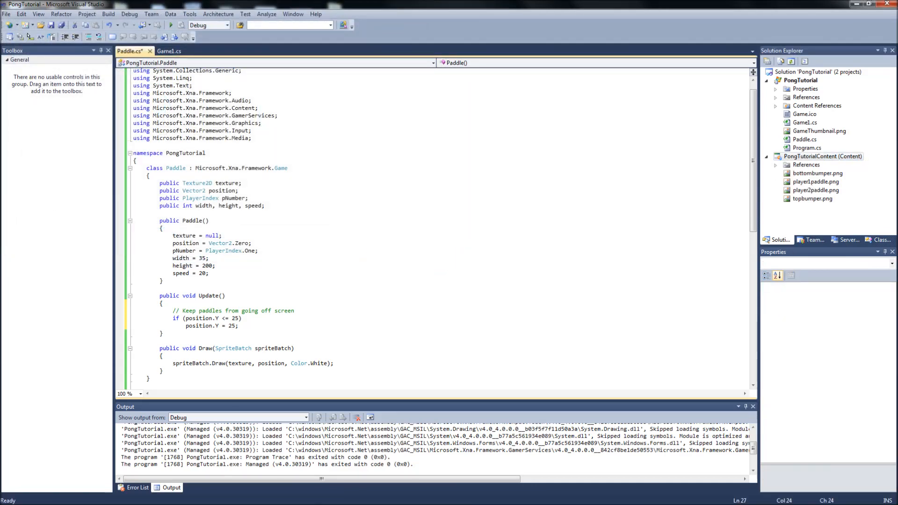
# Begin the bottom check 'if (position.Y >= 768 - 225)' in Paddle.Update.
pyautogui.click(209, 258)
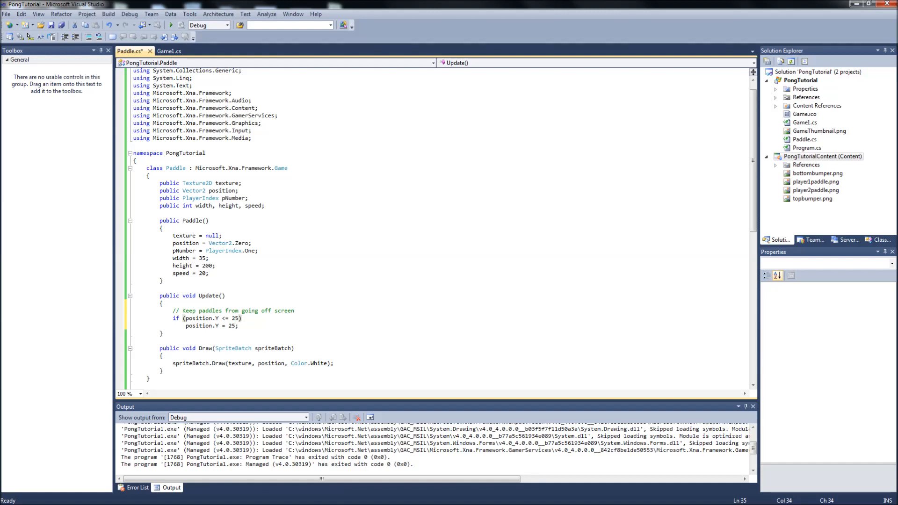
pyautogui.moveTo(236, 326)
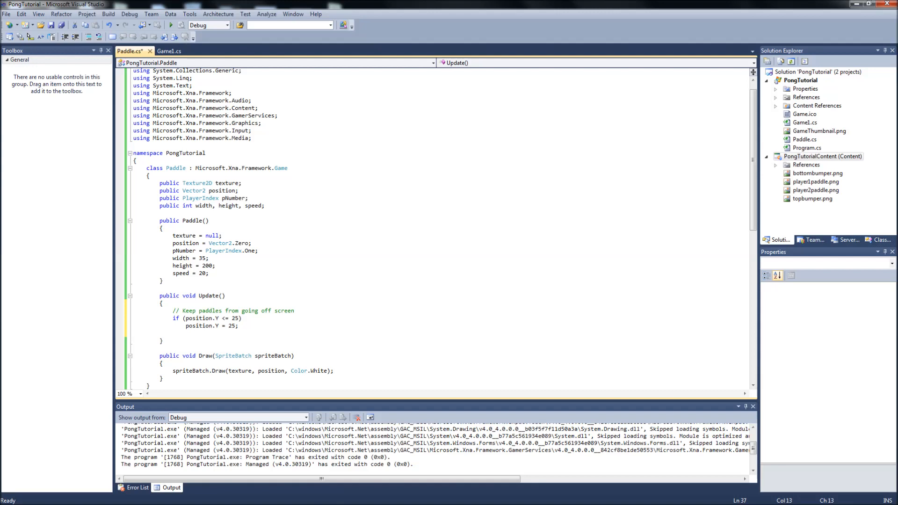
pyautogui.write('if(')
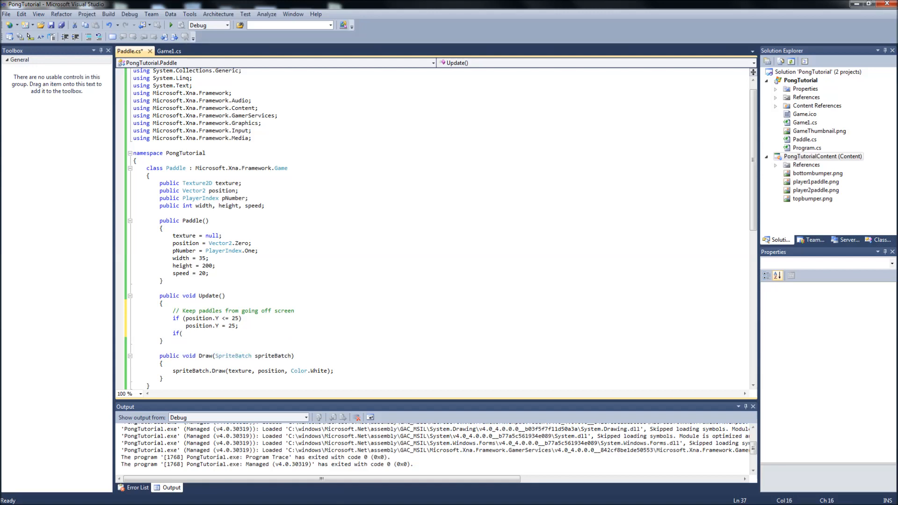
pyautogui.write('position.Y >=')
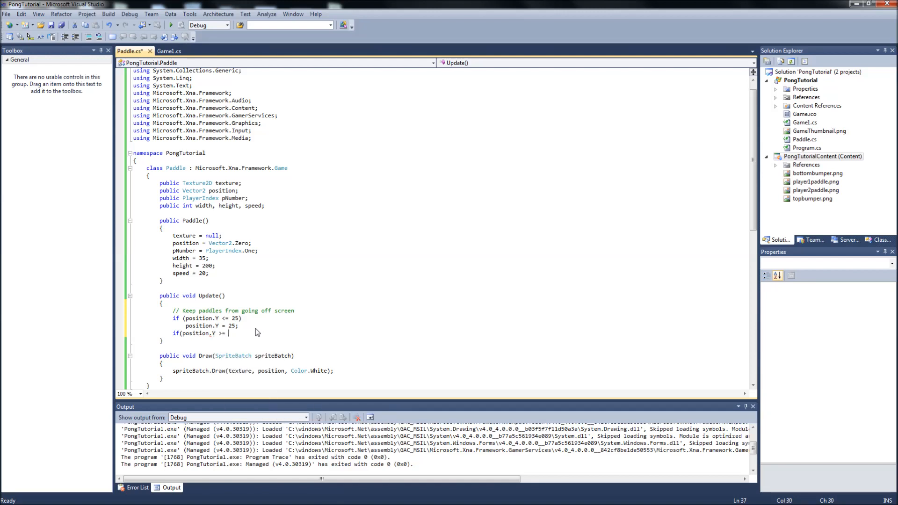
pyautogui.write('768 -')
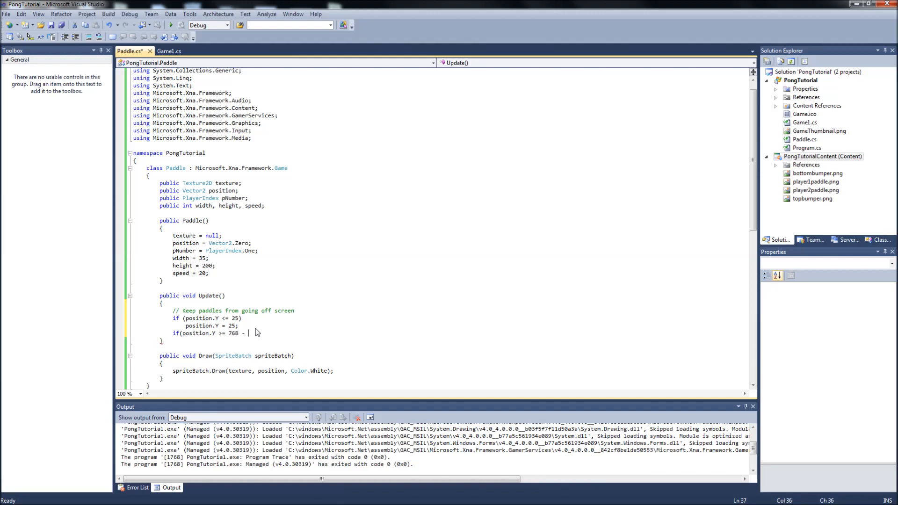
pyautogui.write('225')
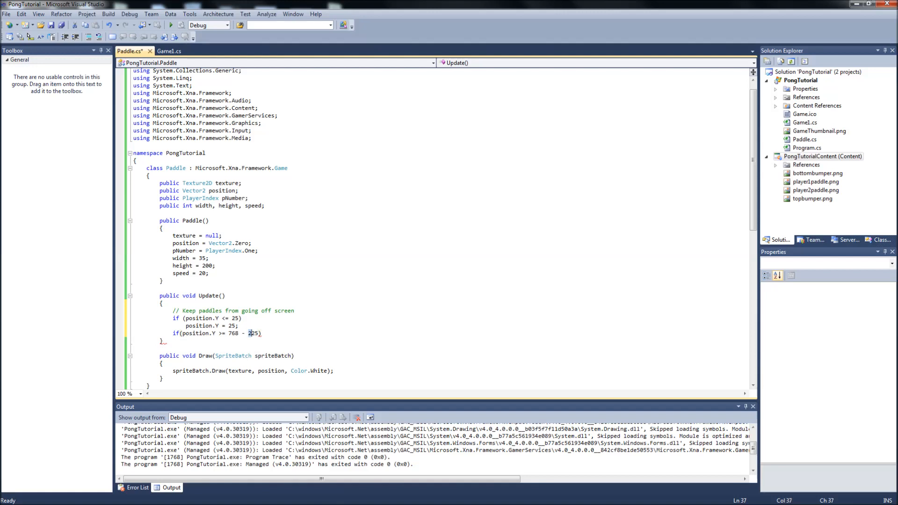
# Correct the mistyped number and finish with 'position.Y = 768 - 225;', then build.
pyautogui.doubleClick(252, 333)
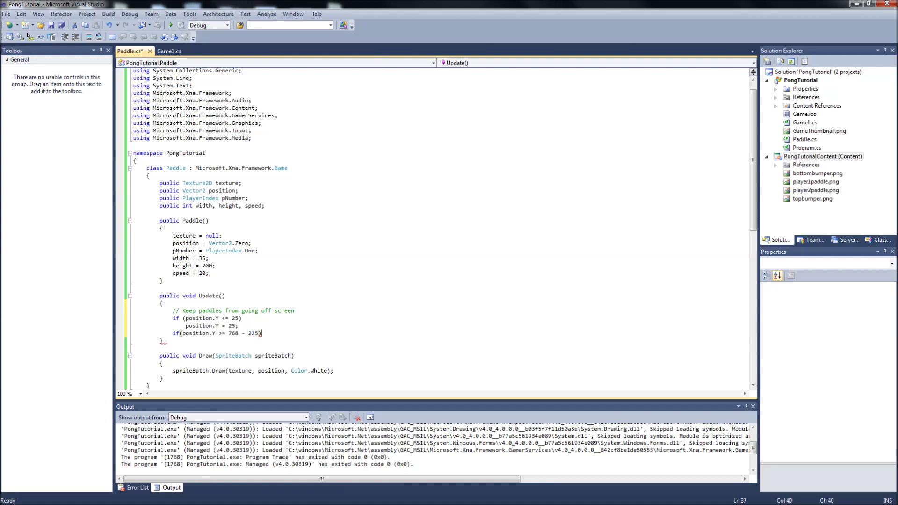
pyautogui.moveTo(249, 333)
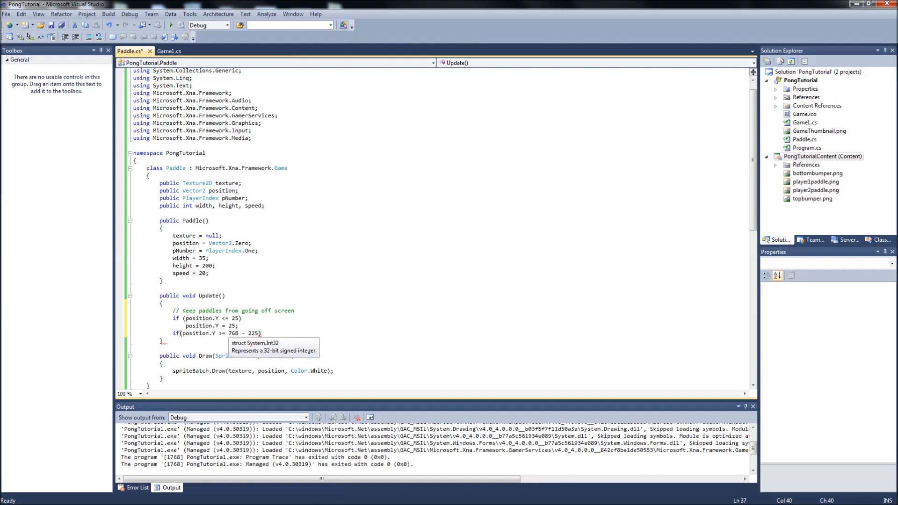
pyautogui.doubleClick(233, 333)
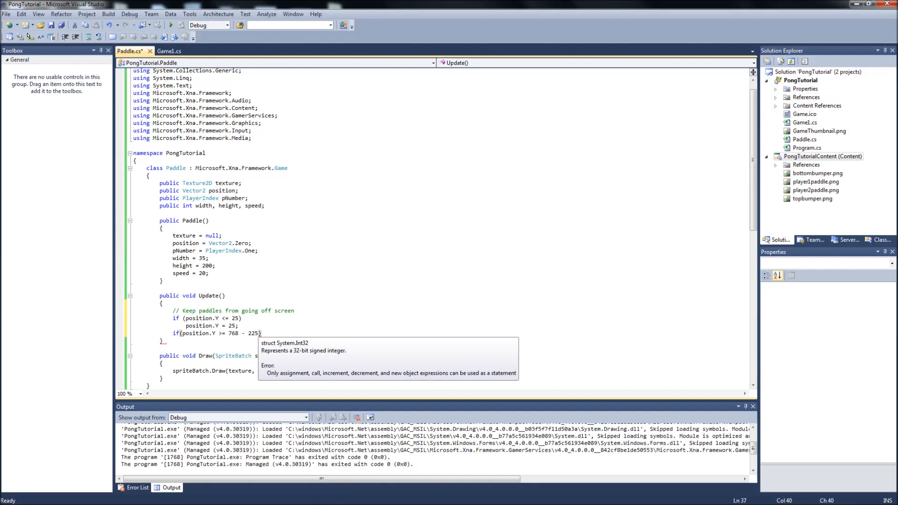
pyautogui.write('position.Y =')
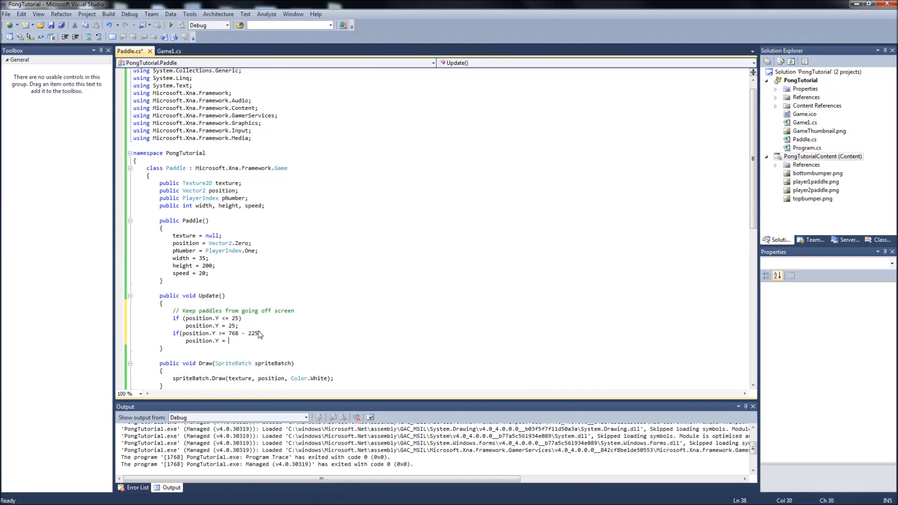
pyautogui.write('76')
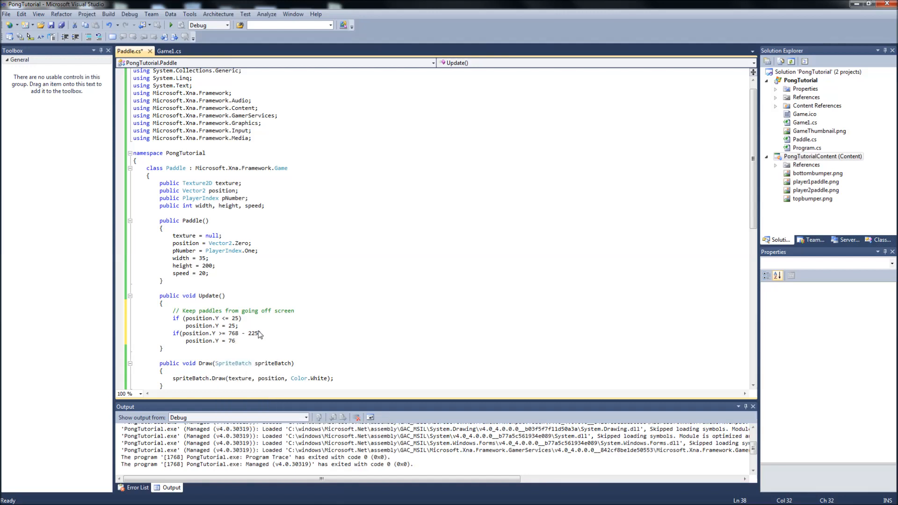
pyautogui.write('768 -')
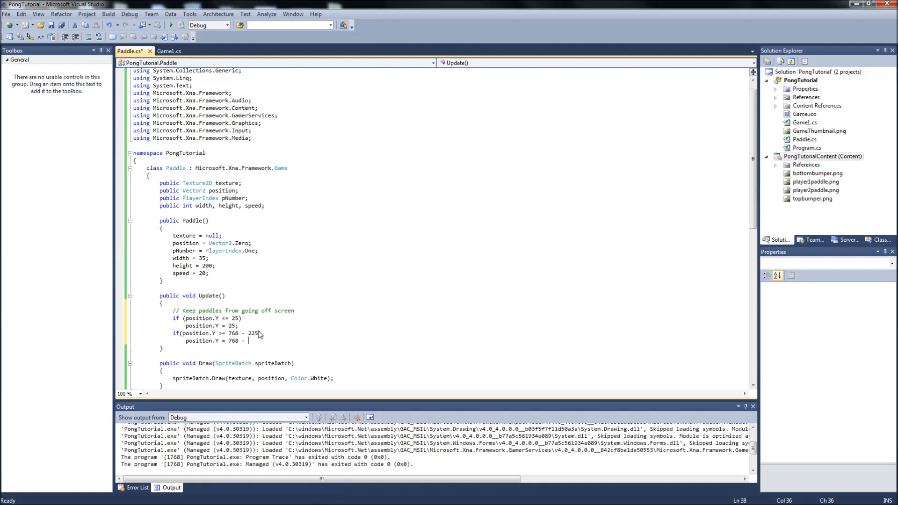
pyautogui.write('225;')
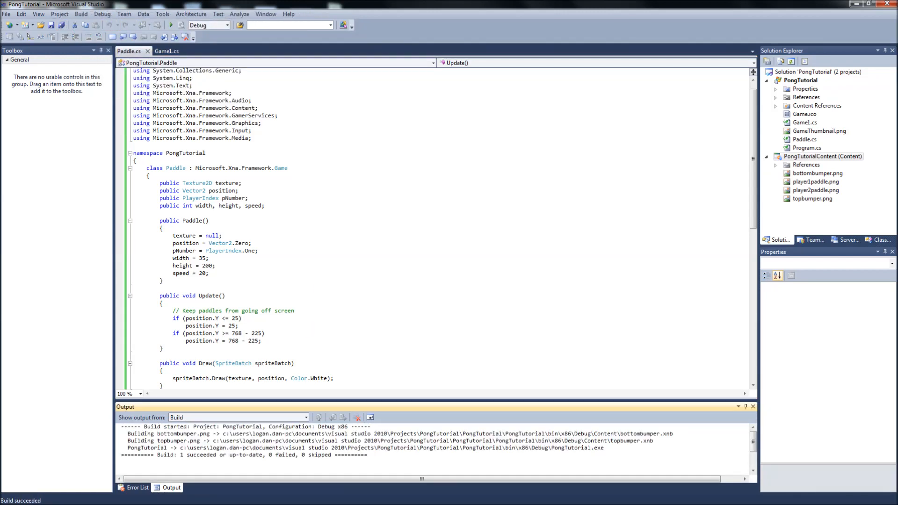
# Switch to Game1.cs and insert blank lines after the SpriteBatch spriteBatch; declaration.
pyautogui.click(167, 50)
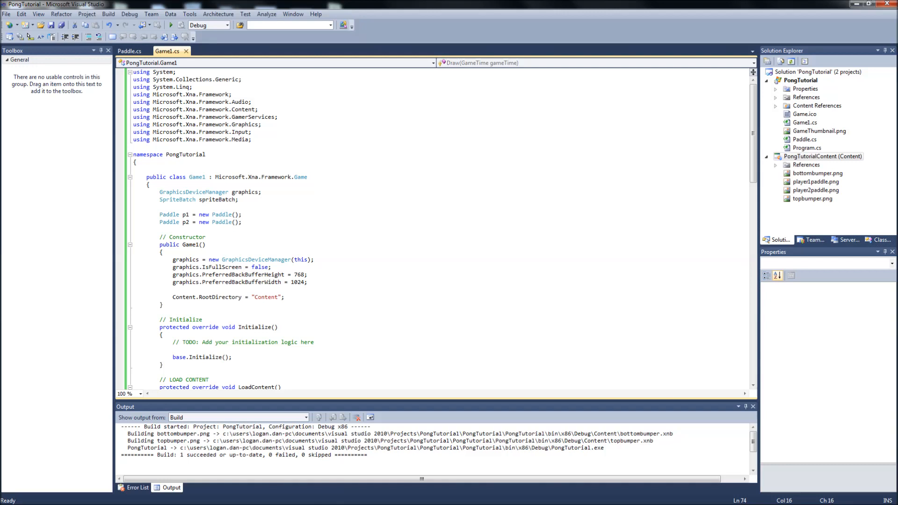
pyautogui.scroll(-3)
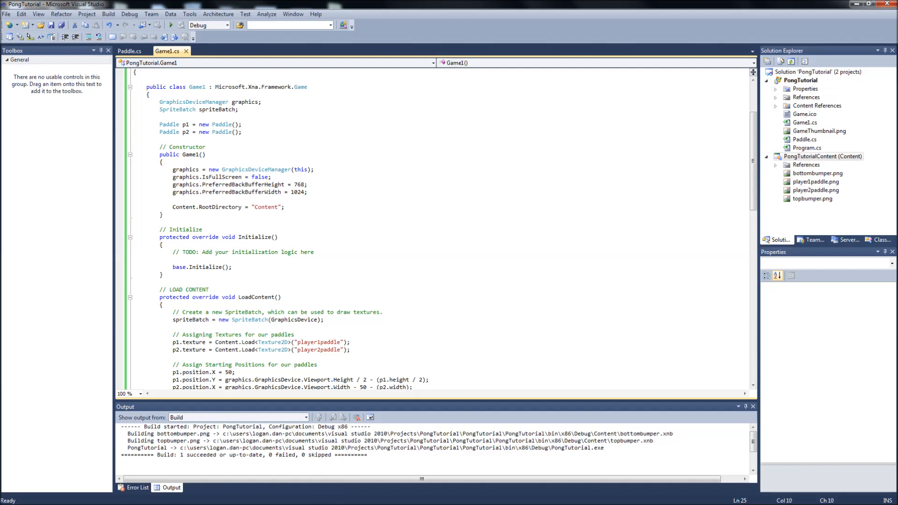
pyautogui.scroll(-3)
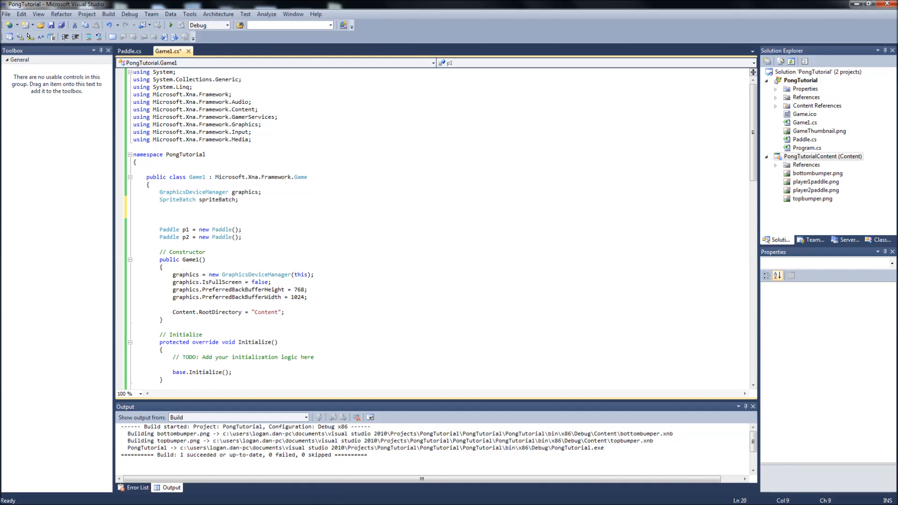
# Under '// Textures' declare Texture2D topBumper; and Texture2D bottomBumper;.
pyautogui.write('//')
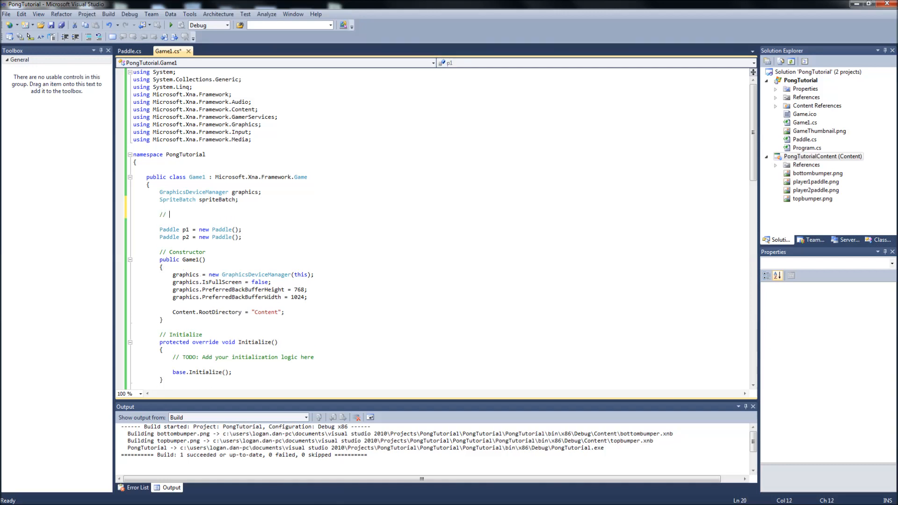
pyautogui.write('Text')
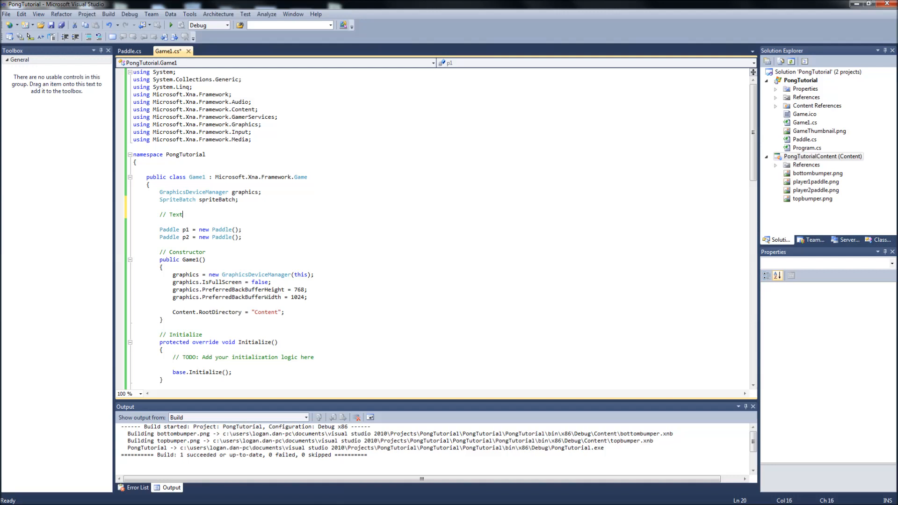
pyautogui.write('ures')
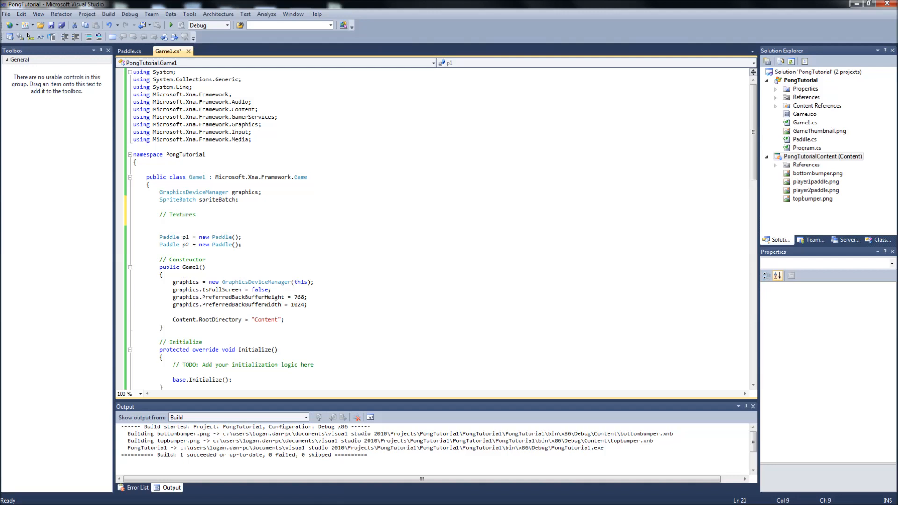
pyautogui.write('Texture2D')
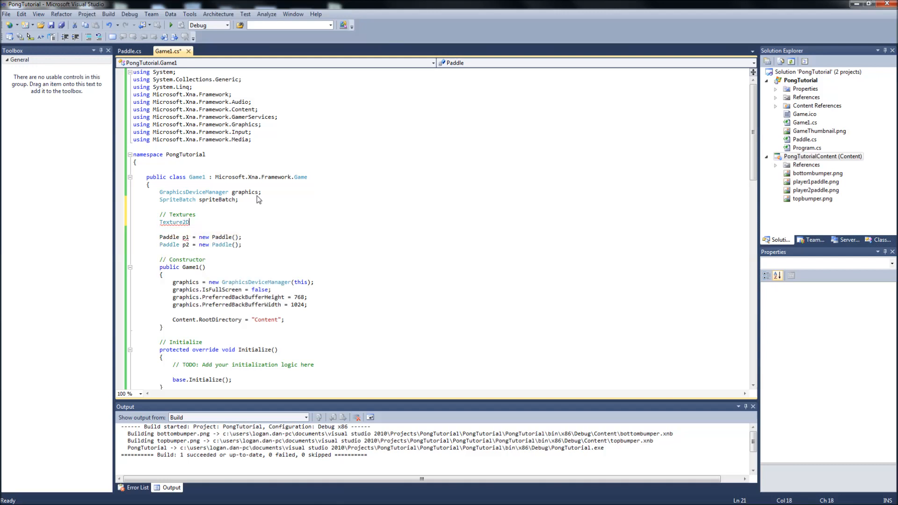
pyautogui.write('topBumper;')
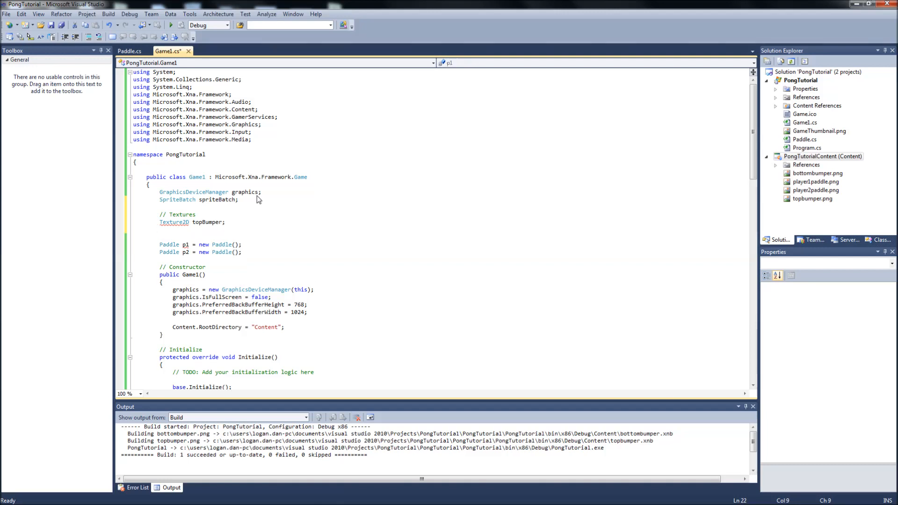
pyautogui.write('Texture2D')
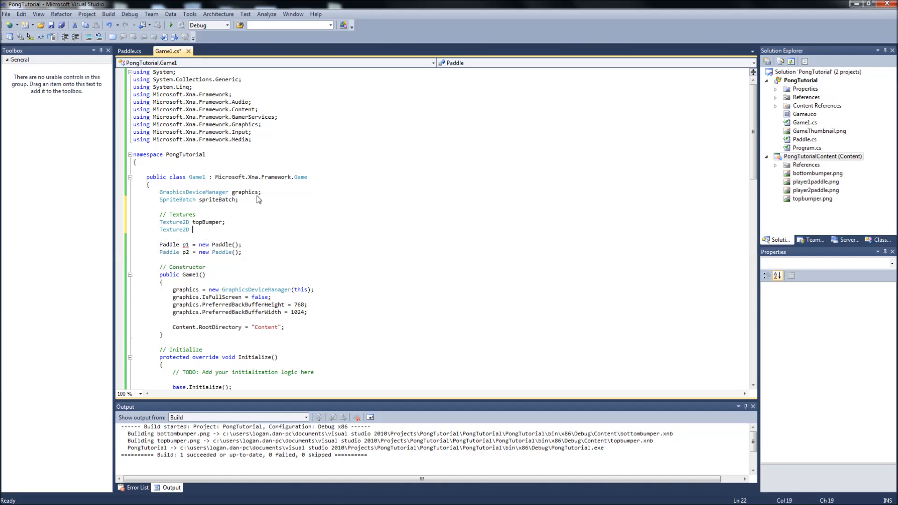
pyautogui.write('bottomBump')
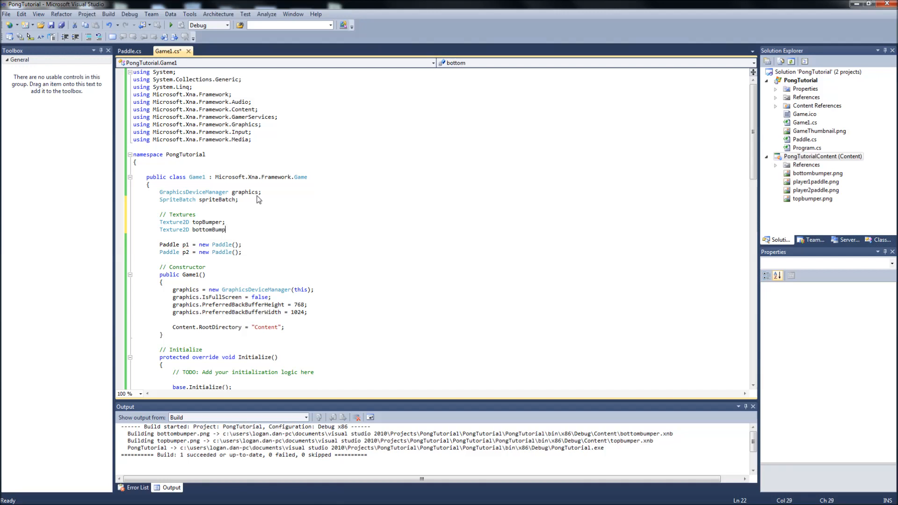
pyautogui.write('er;')
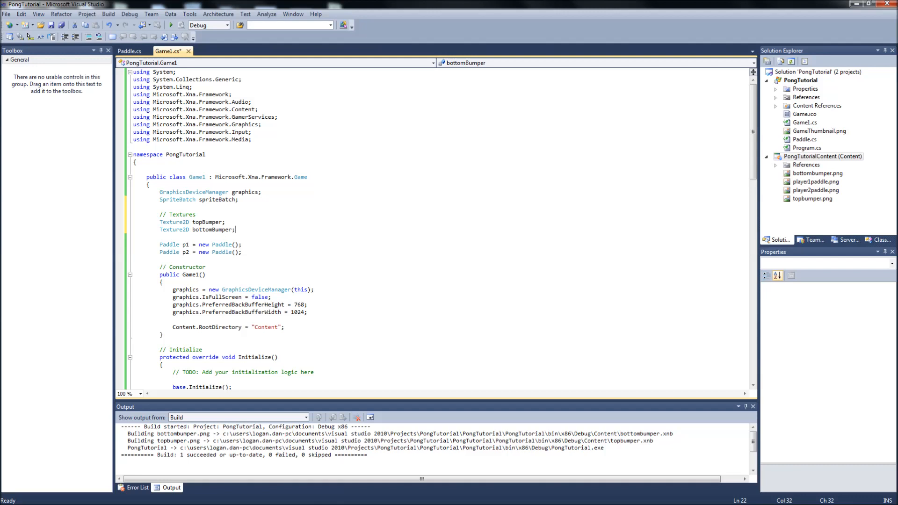
pyautogui.scroll(-3)
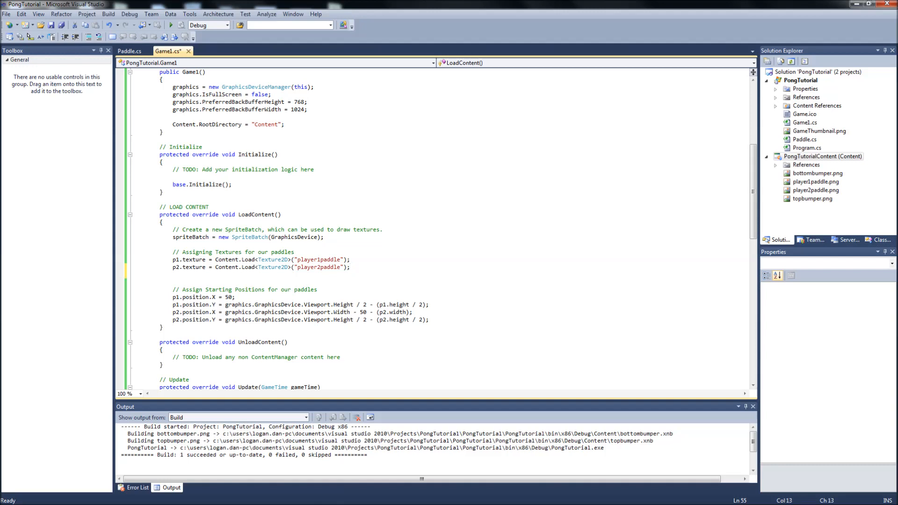
# In LoadContent write topBumper = Content.Load<Texture2D>("topBumper"); and the bottomBumper equivalent.
pyautogui.write('topBumper')
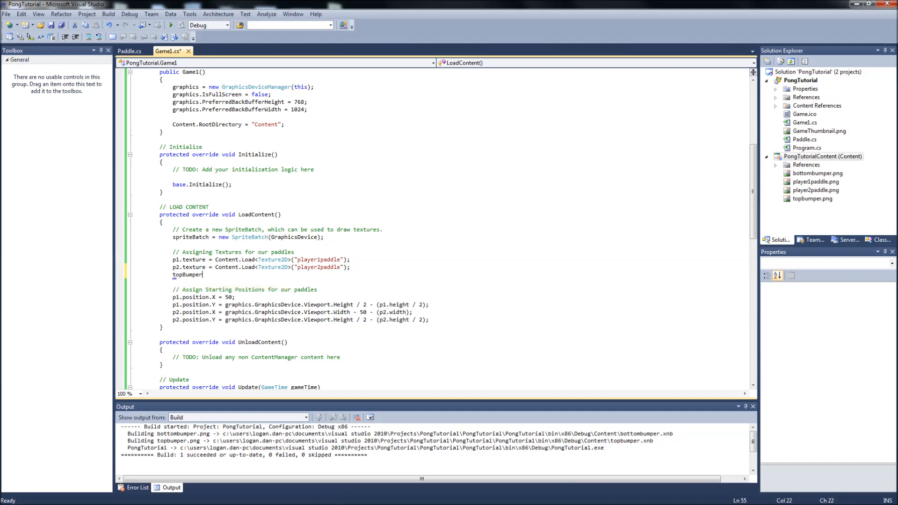
pyautogui.write('= Content')
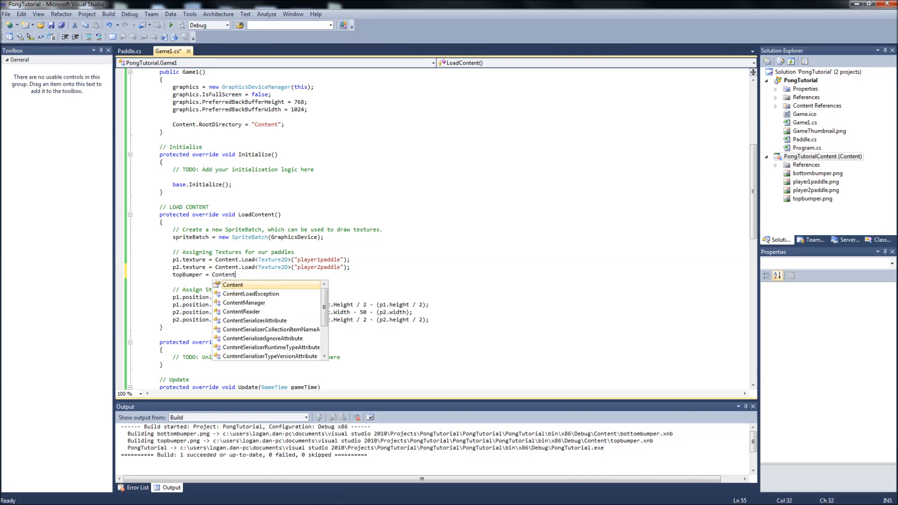
pyautogui.write('.Load')
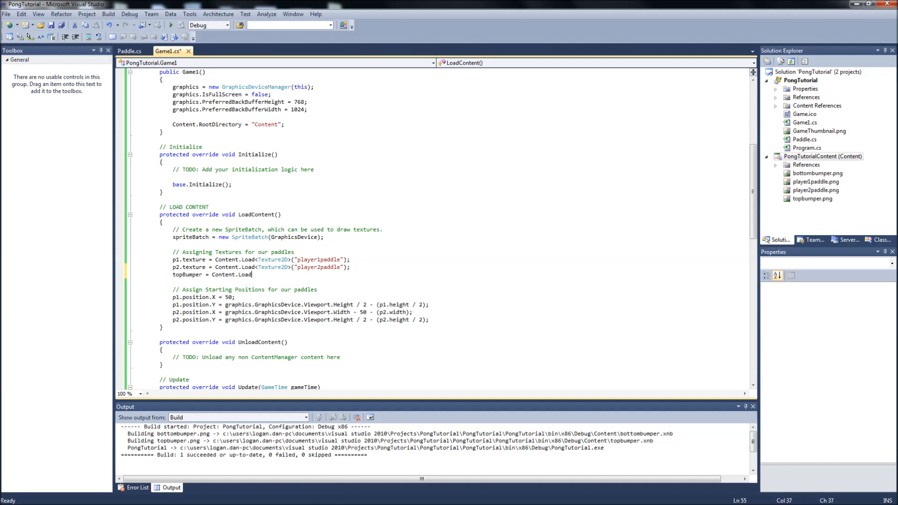
pyautogui.write('<Texture2')
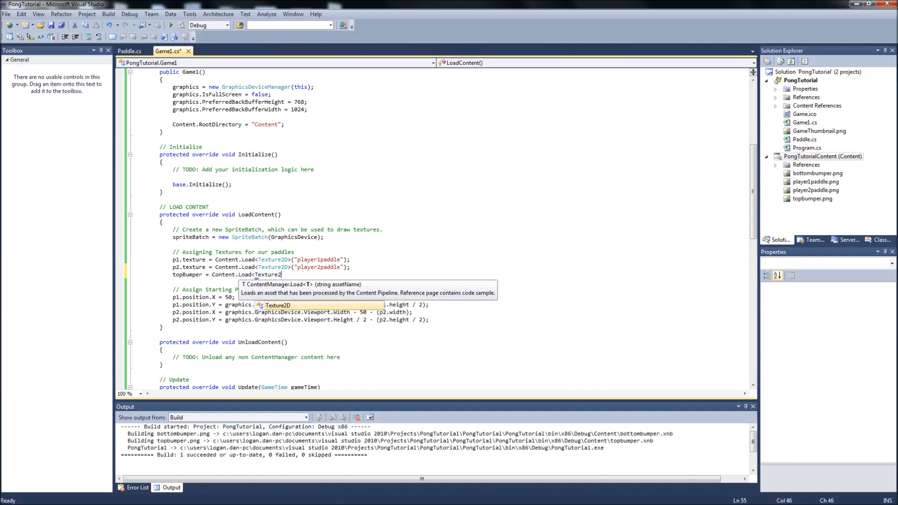
pyautogui.write('>("')
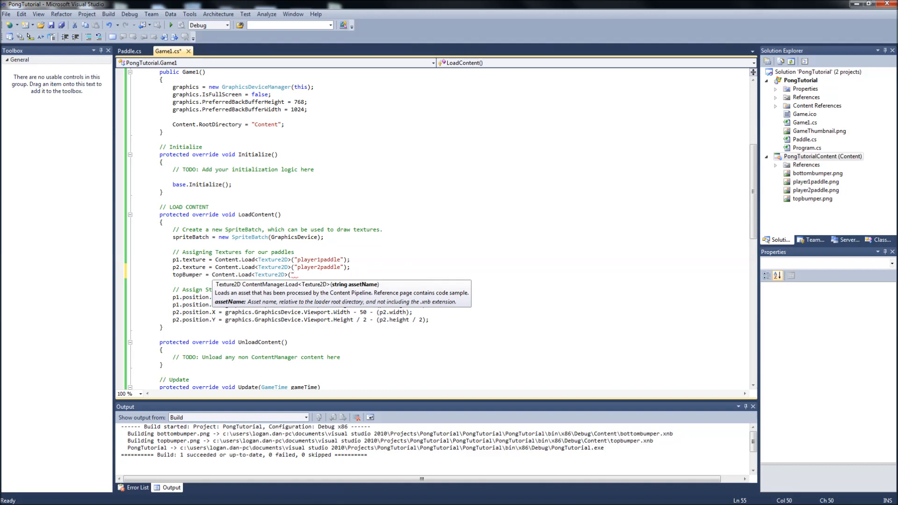
pyautogui.write('top')
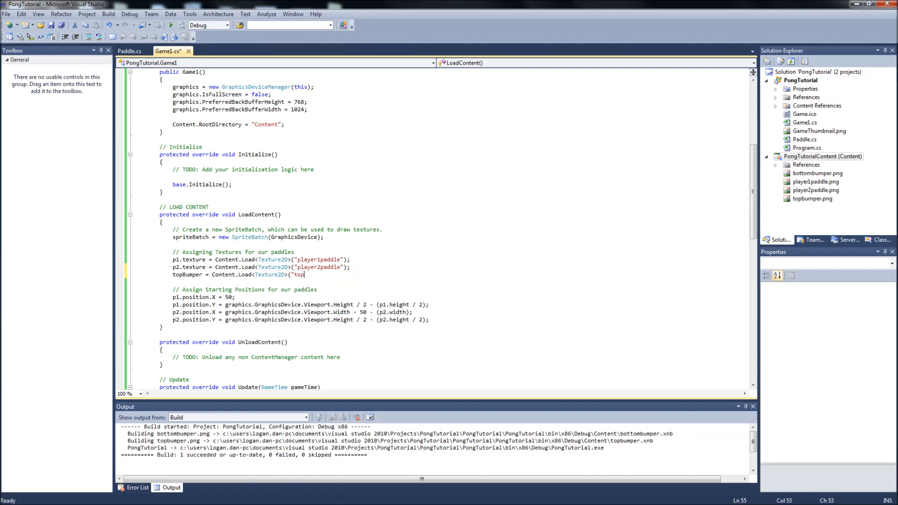
pyautogui.write('Bumper");')
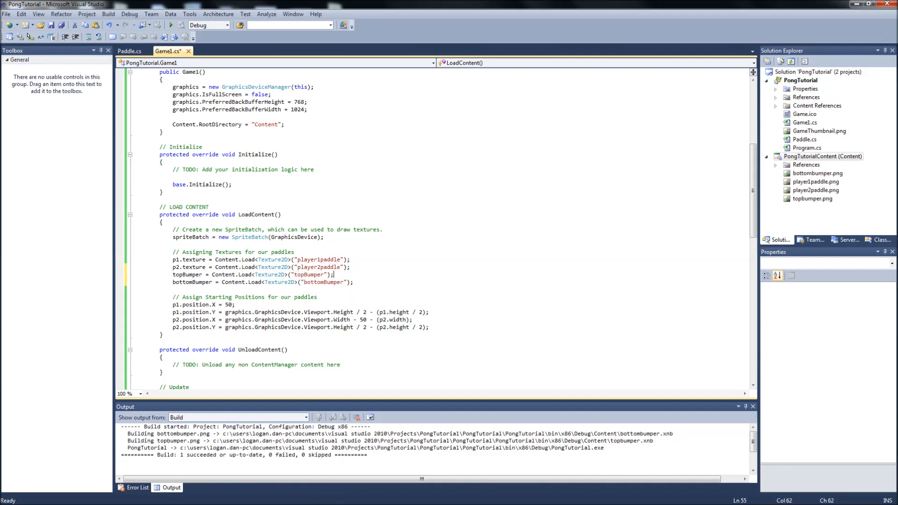
# After the paddle positions add the comment '// Assign starting positions for our bumpers'.
pyautogui.click(428, 327)
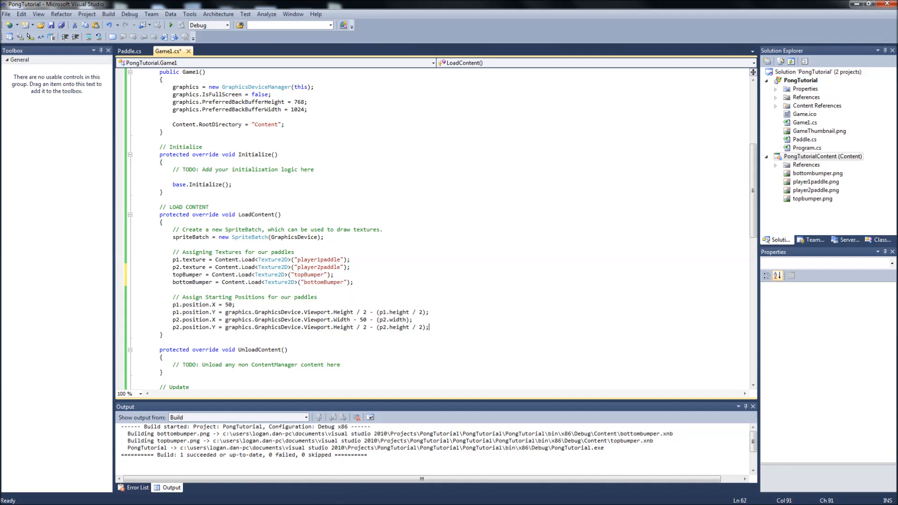
pyautogui.press('Enter')
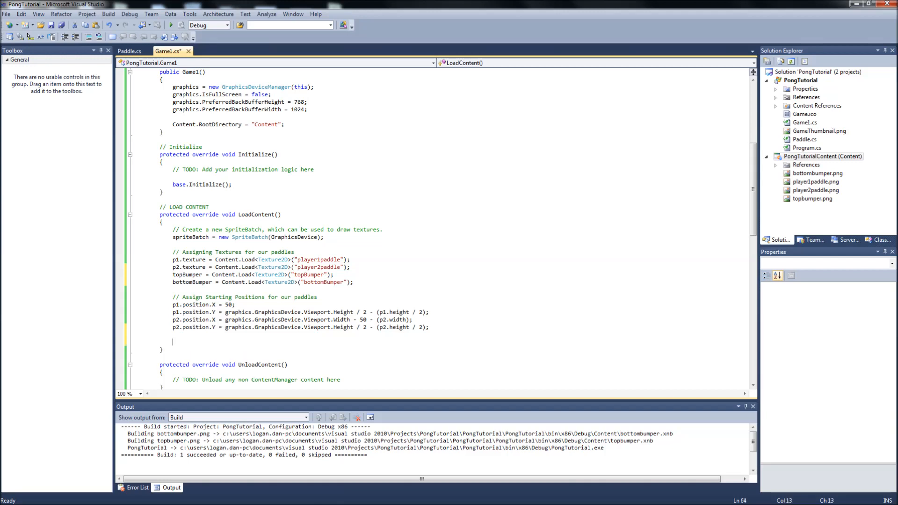
pyautogui.write('// Assign starting positions for our bumpers')
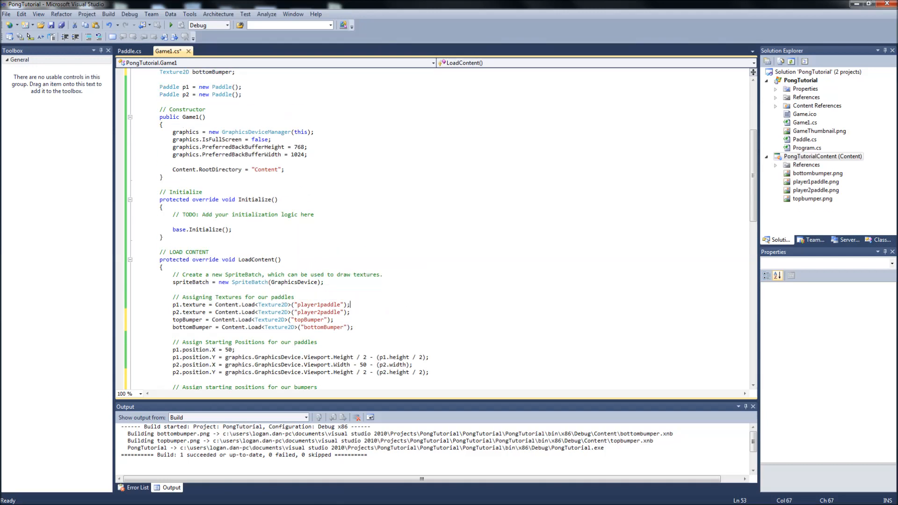
# Under '// Positions' declare Vector2 tBumperPos; and Vector2 bBumperPos;.
pyautogui.scroll(-3)
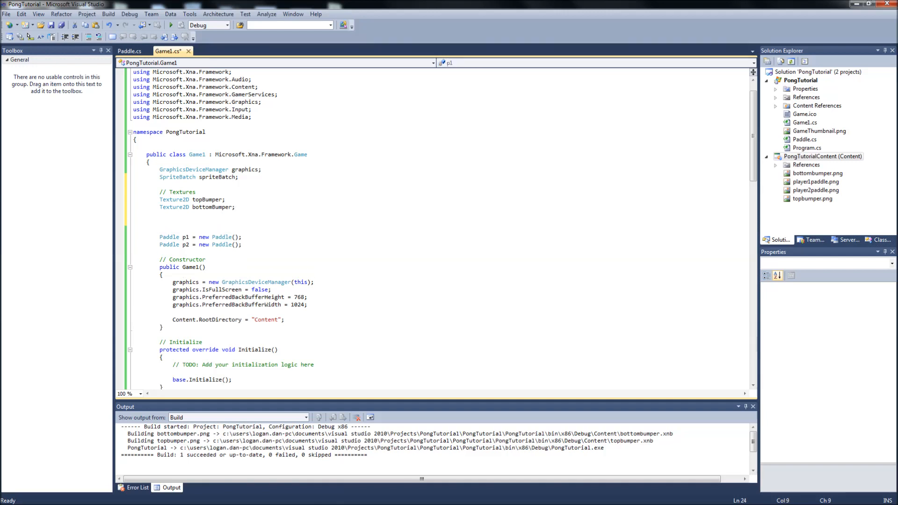
pyautogui.write('// Positions')
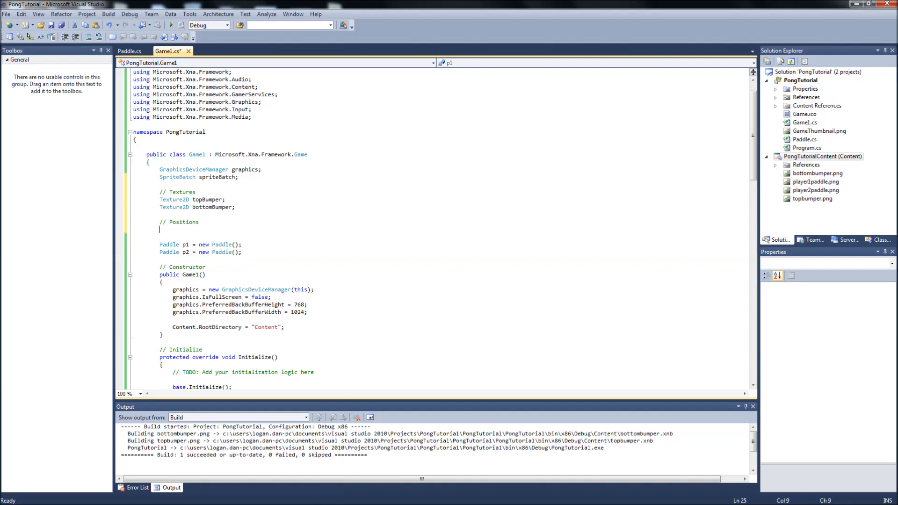
pyautogui.write('Vector2')
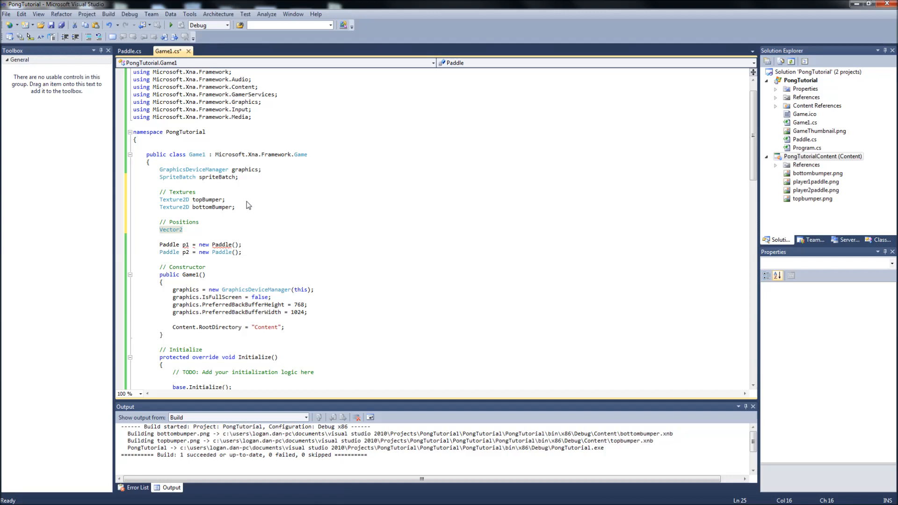
pyautogui.write('tBump')
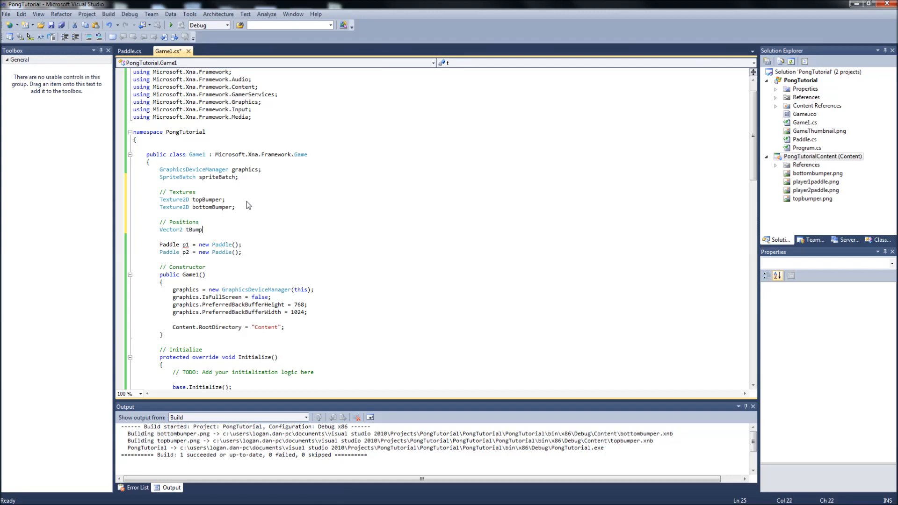
pyautogui.write('erPos;')
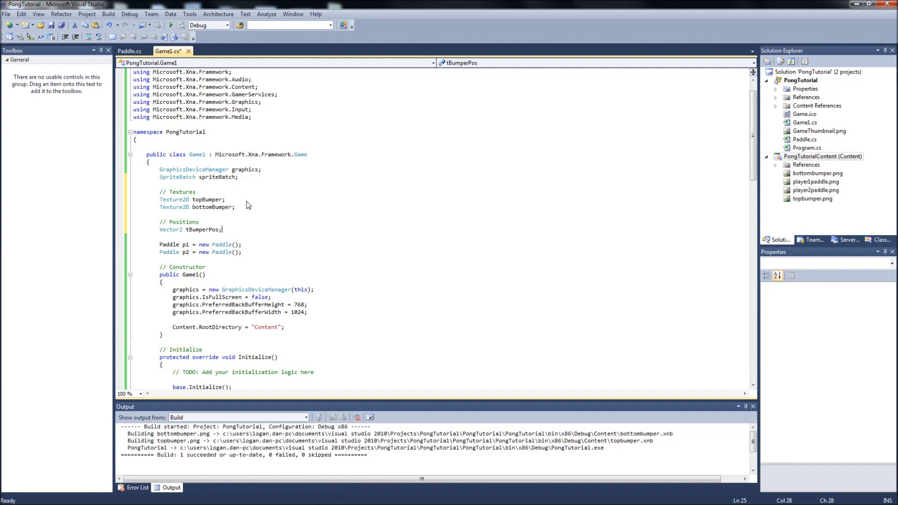
pyautogui.write('Vector2 b')
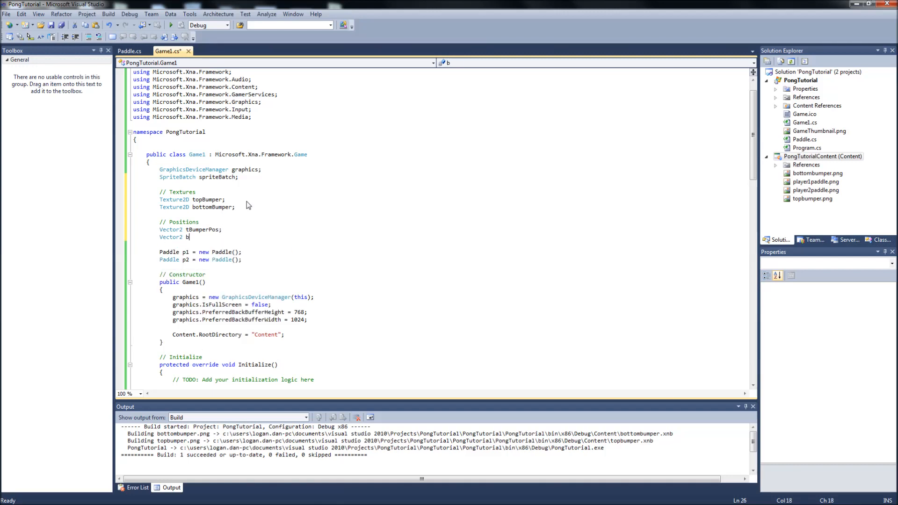
pyautogui.write('BumperPos;')
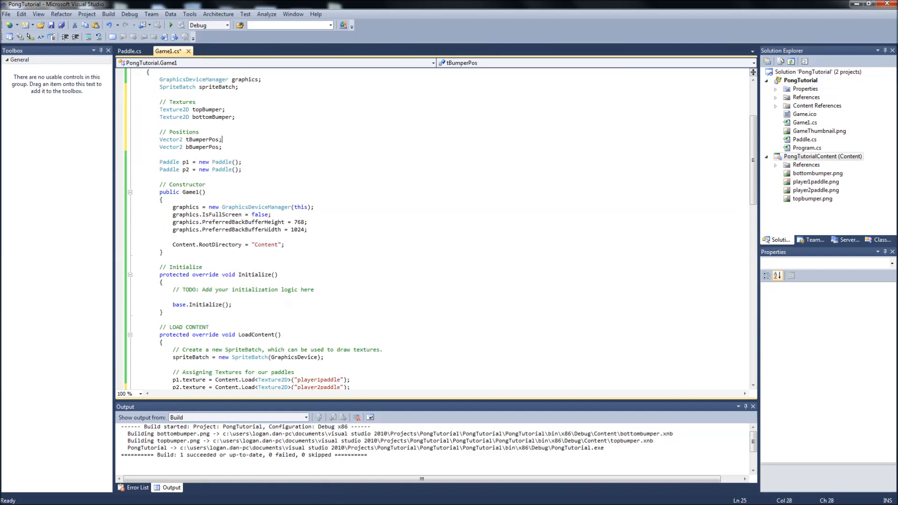
pyautogui.scroll(-3)
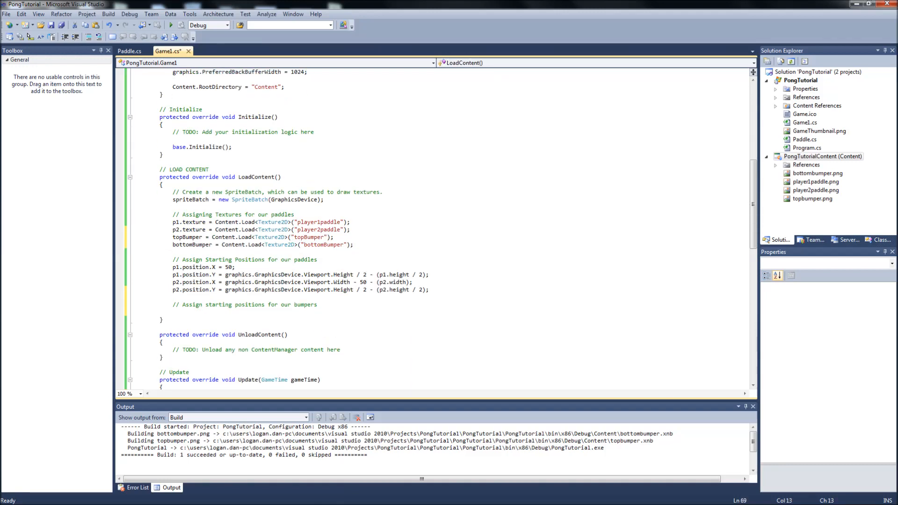
# Under the bumper positions comment in LoadContent, assign tBumperPos = 0;.
pyautogui.write('t')
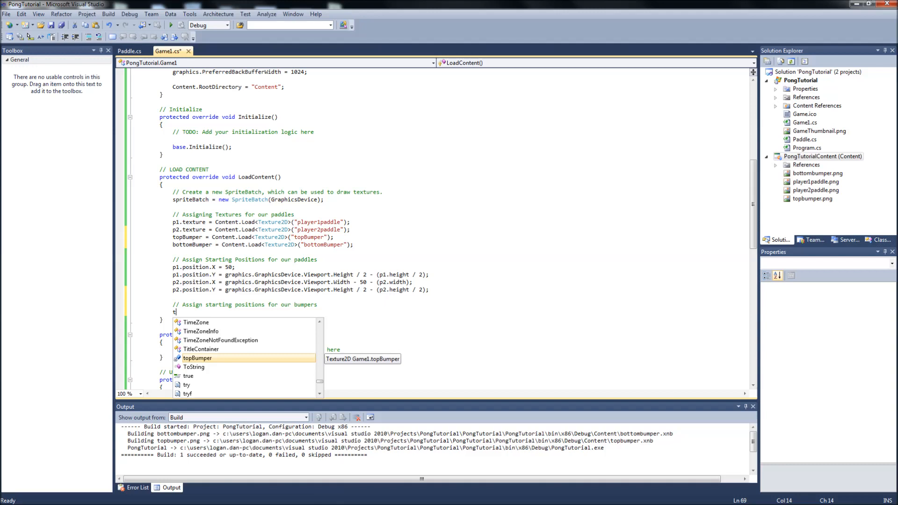
pyautogui.write('BumperPos =')
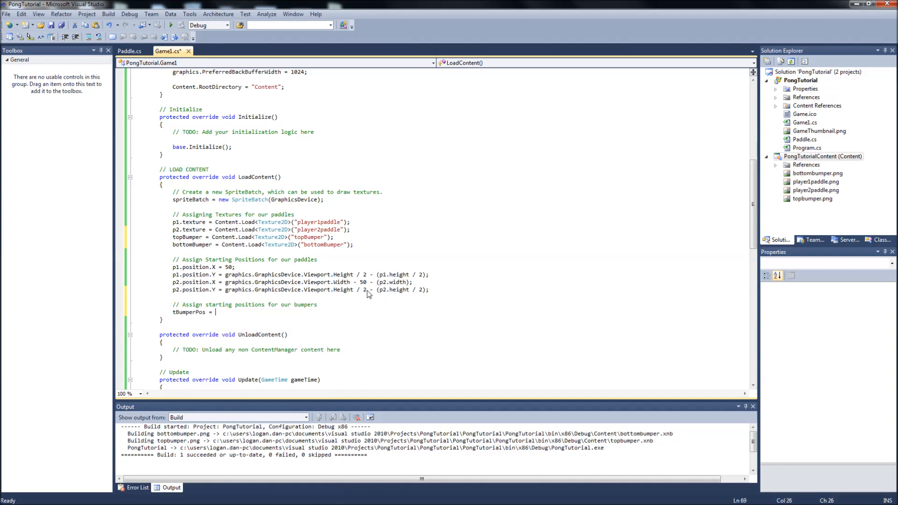
pyautogui.write('0;')
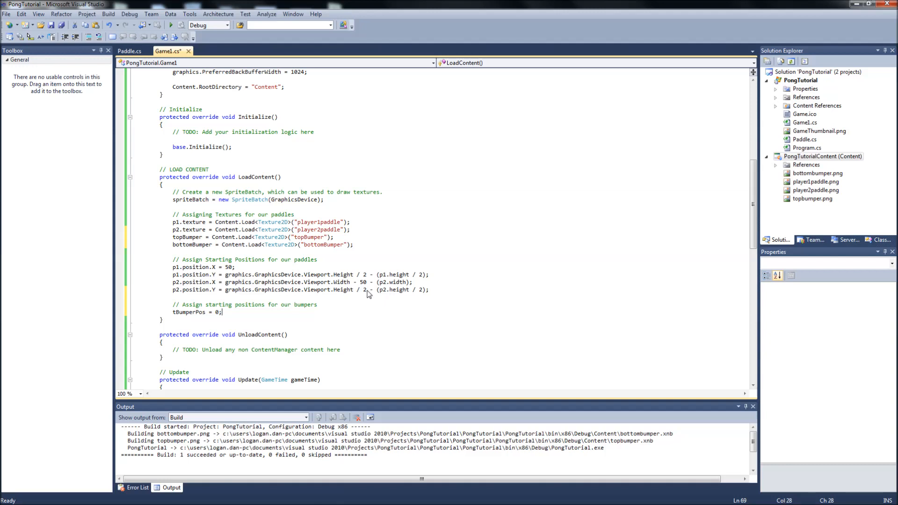